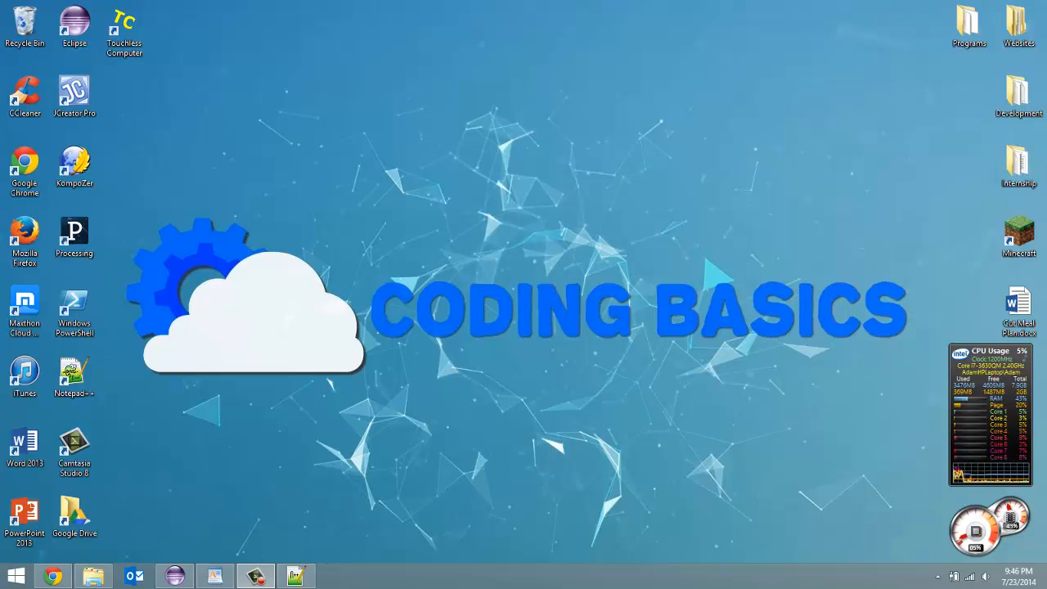
Step: Bring up WhatAreClasses.txt with its 'Tutorial 17 - What are Classes?' heading
click(295, 576)
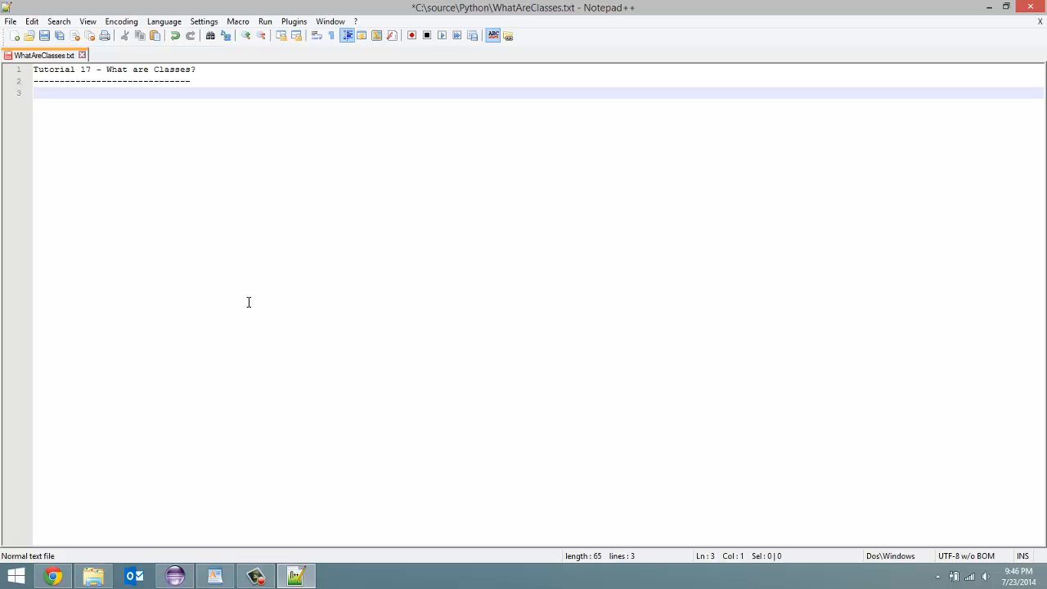
Step: Add the bullet '- Import in object-oriented-programming' under the heading and start the next bullet line
text(--)
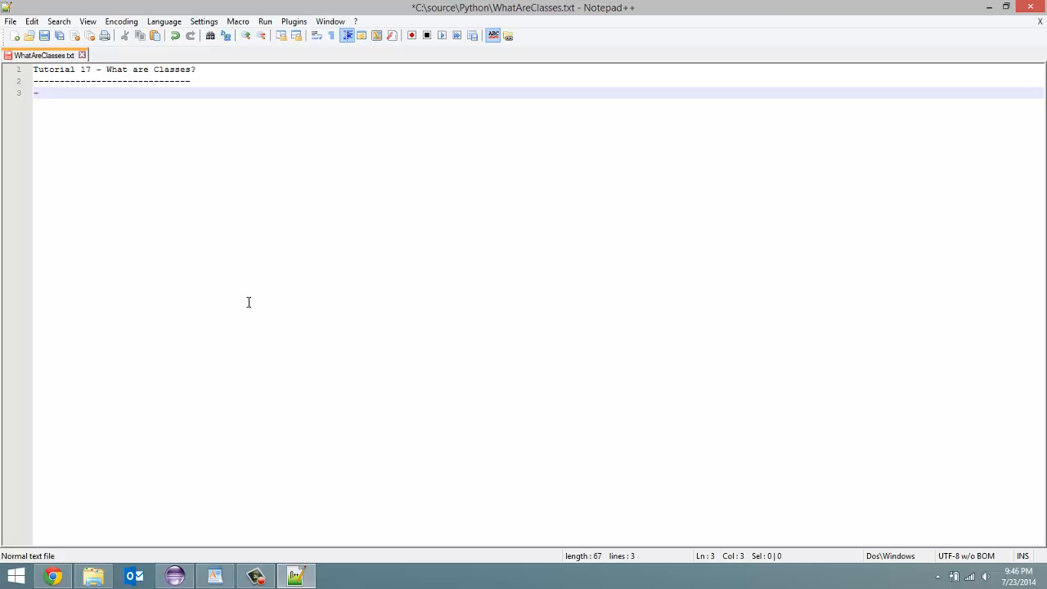
text(I)
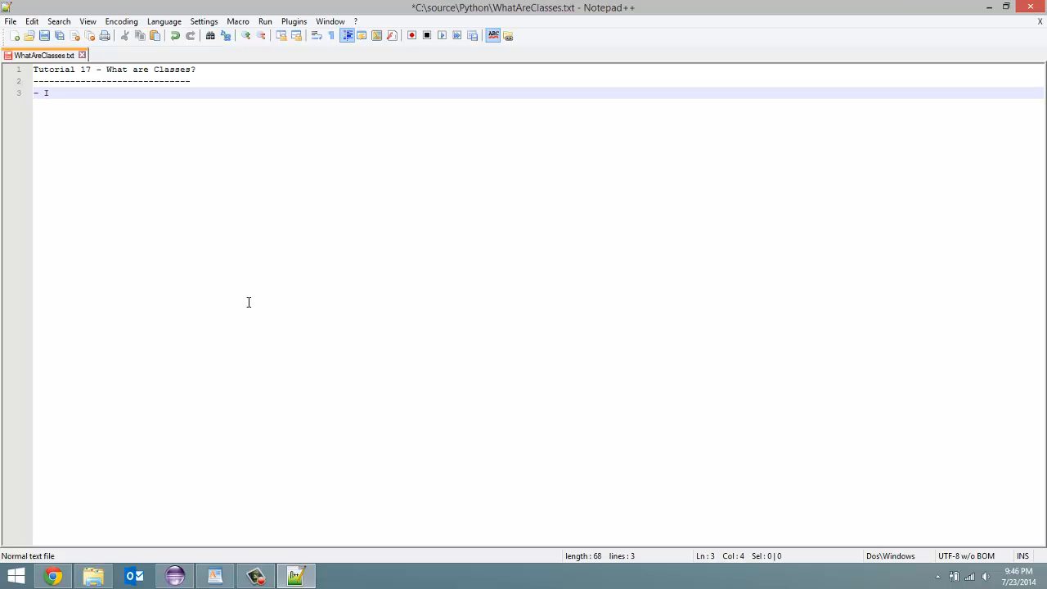
text(mp)
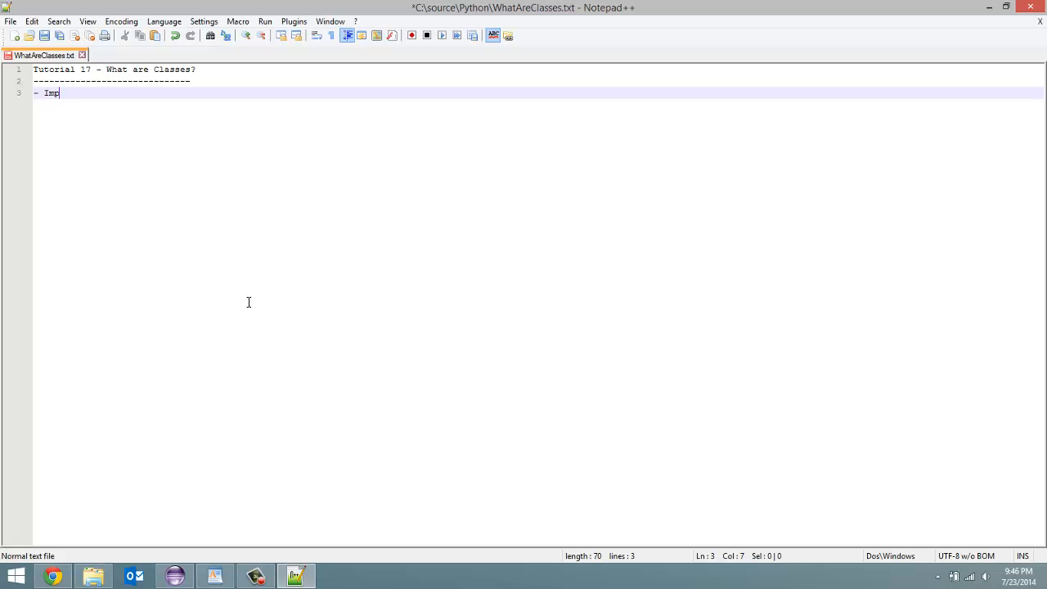
text(ort in obj)
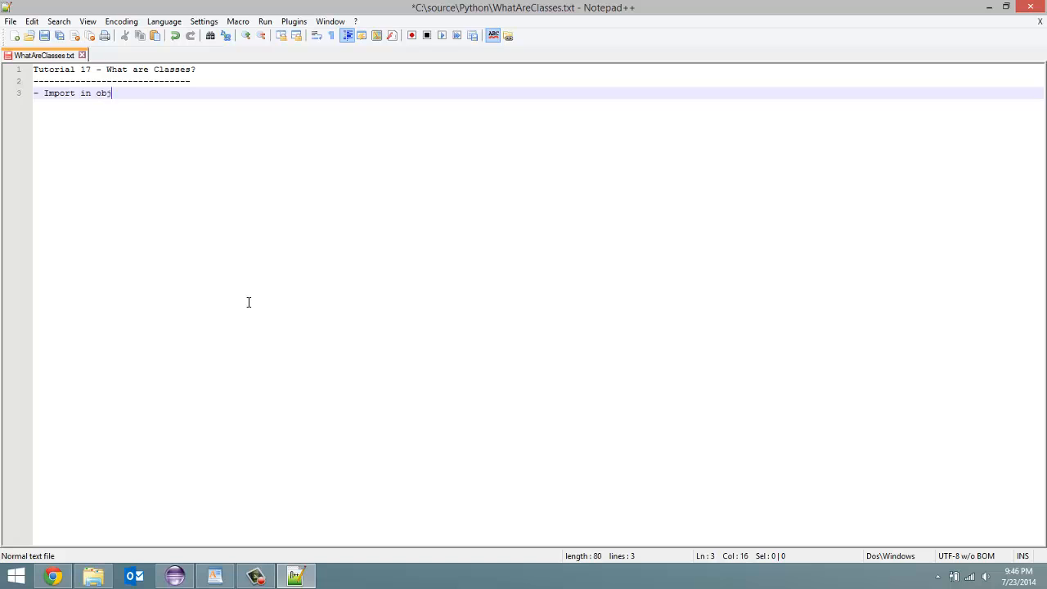
text(ect-or)
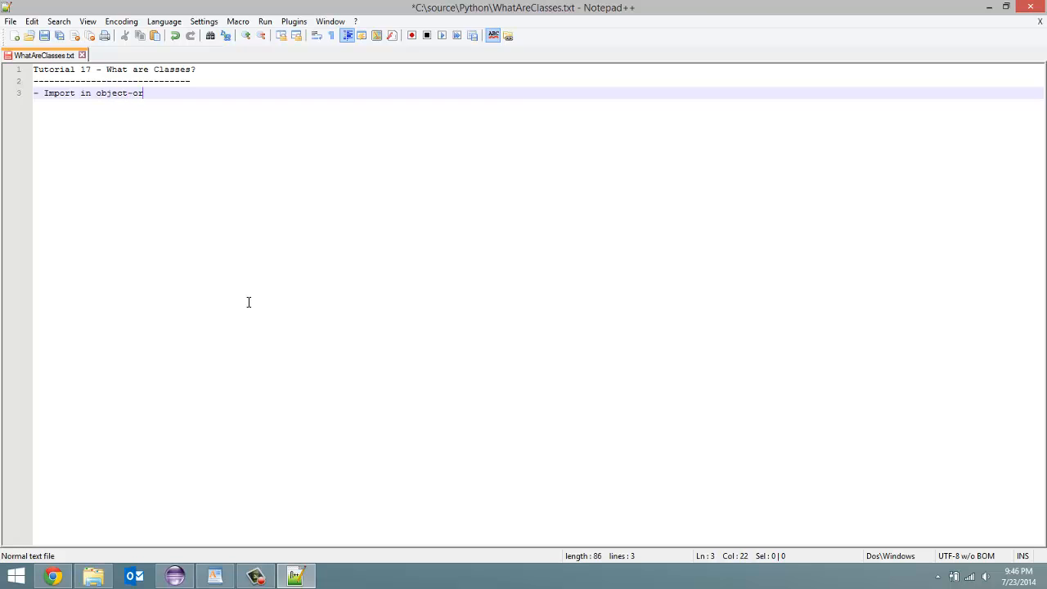
text(iented)
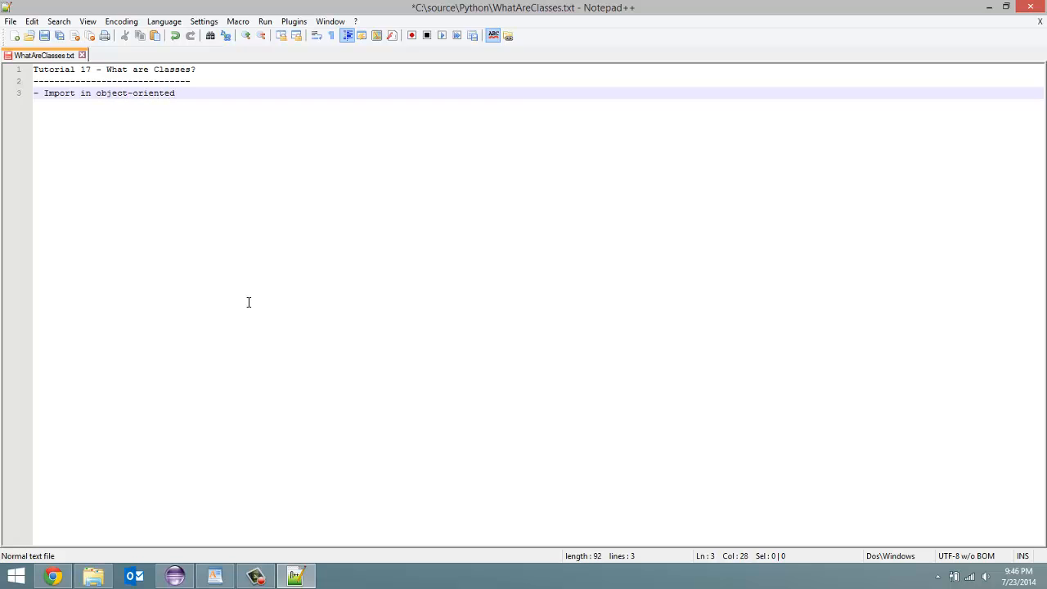
text(-pro)
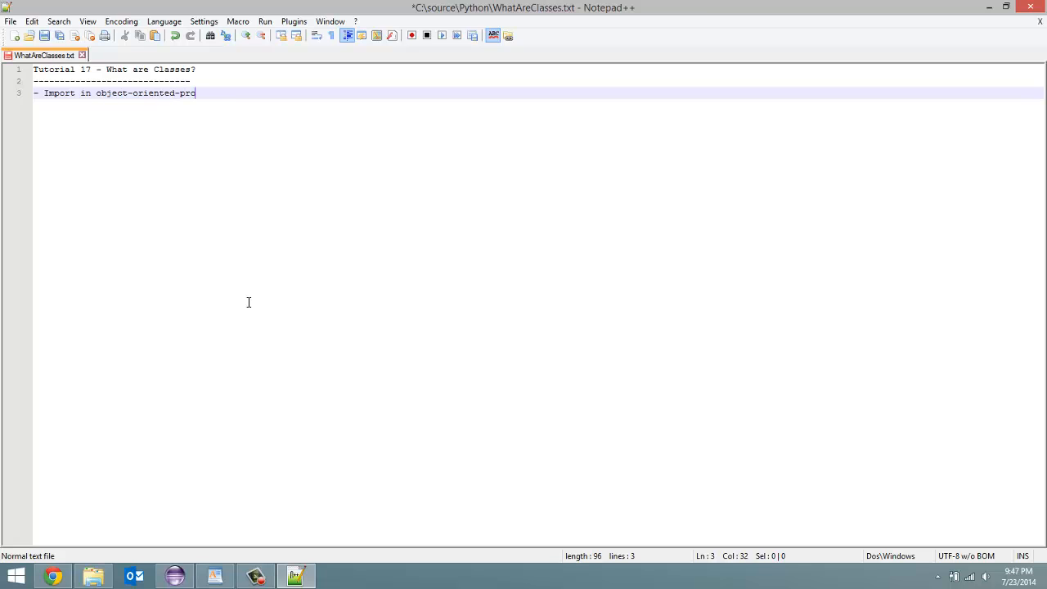
text(gramming)
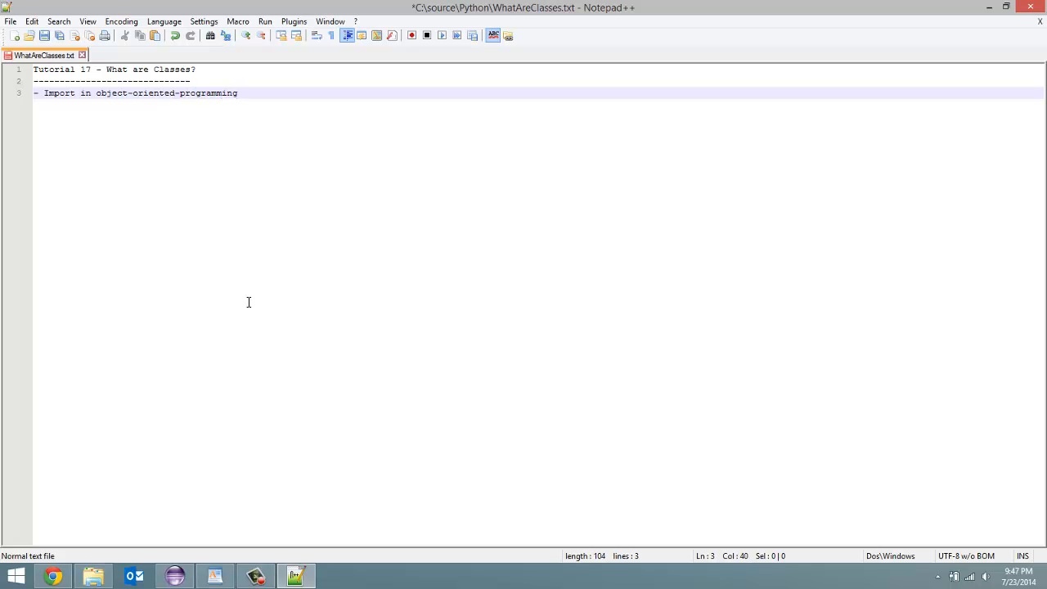
key(Enter)
text(-)
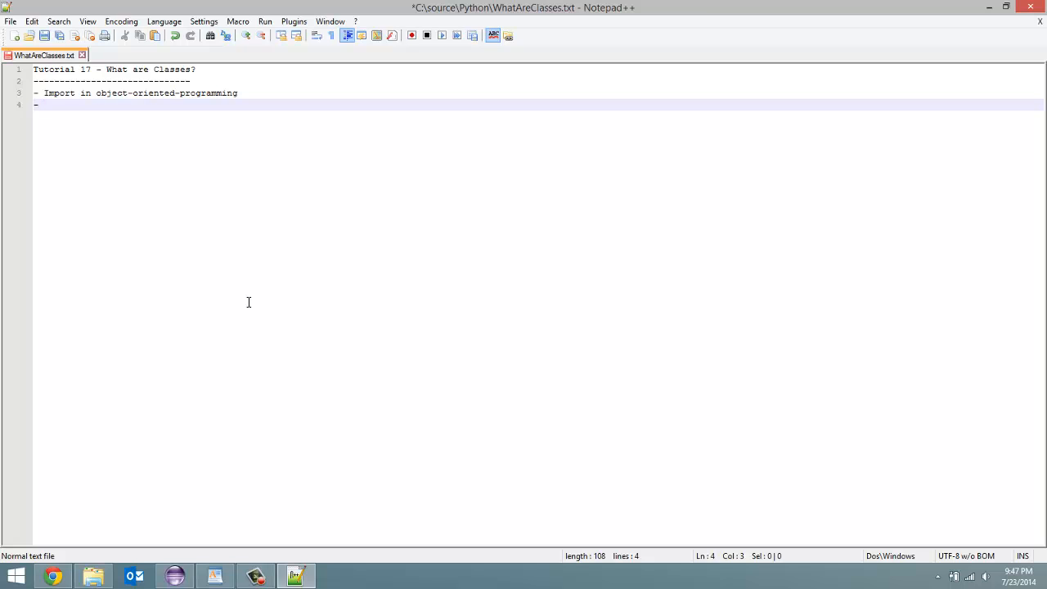
mouse_move(459, 288)
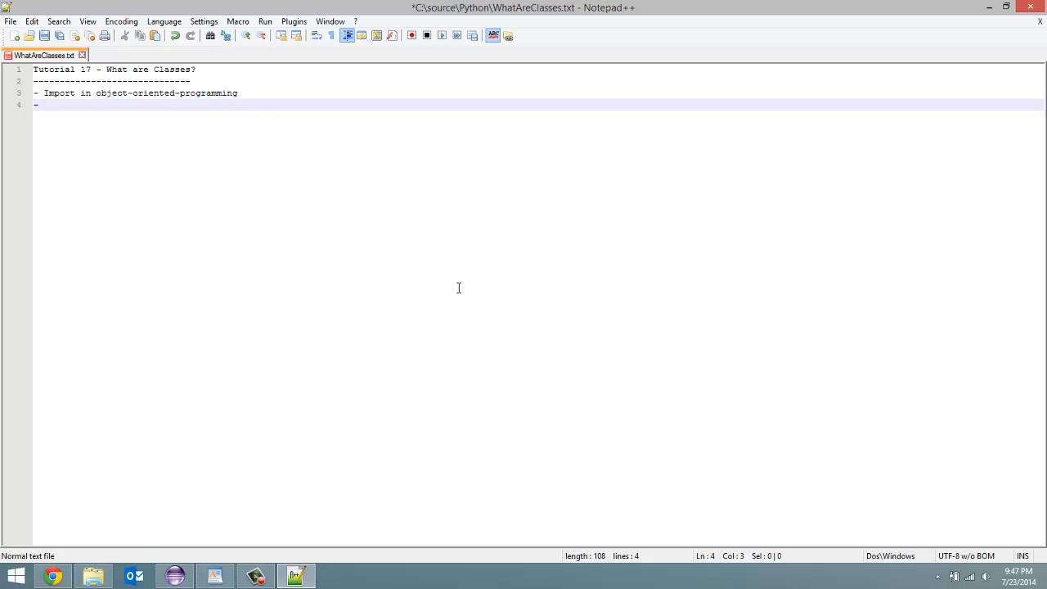
Step: Write 'Person - Author' with indented '- Teacher' and '- Student' sub-bullets beneath it
text(Pe)
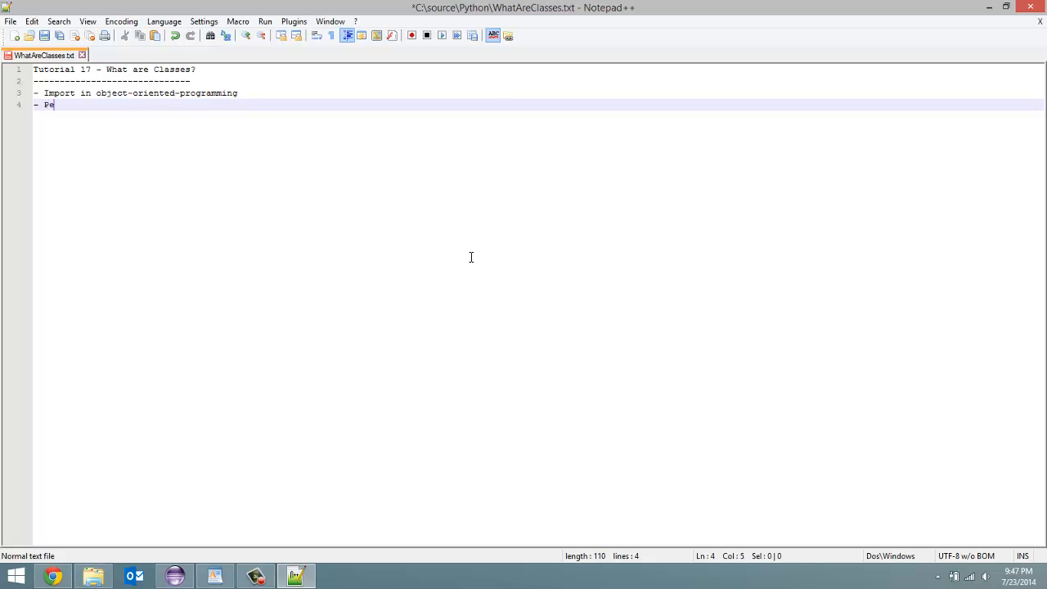
text(rson)
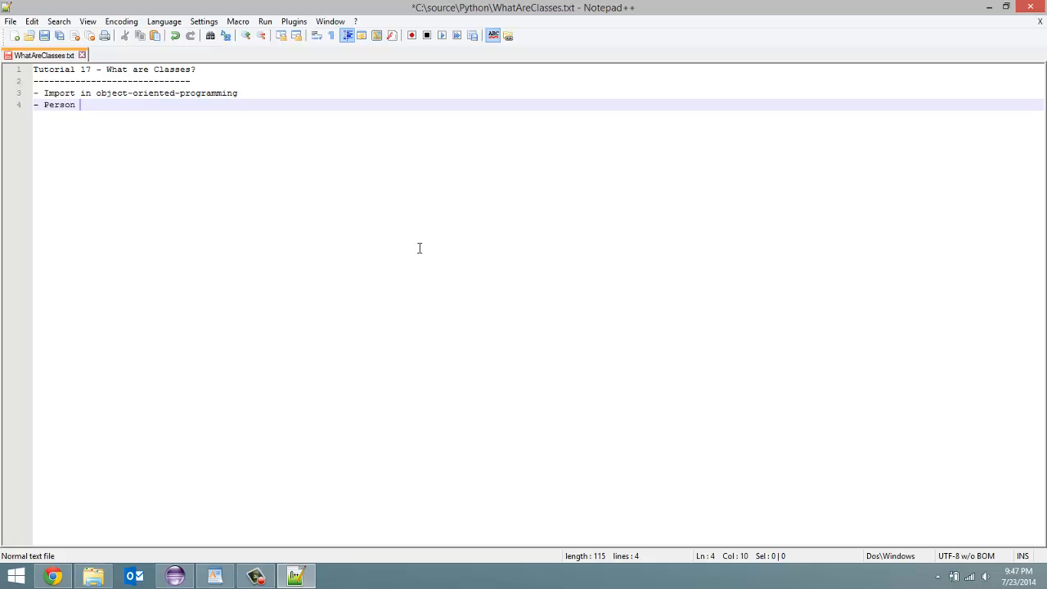
text(-)
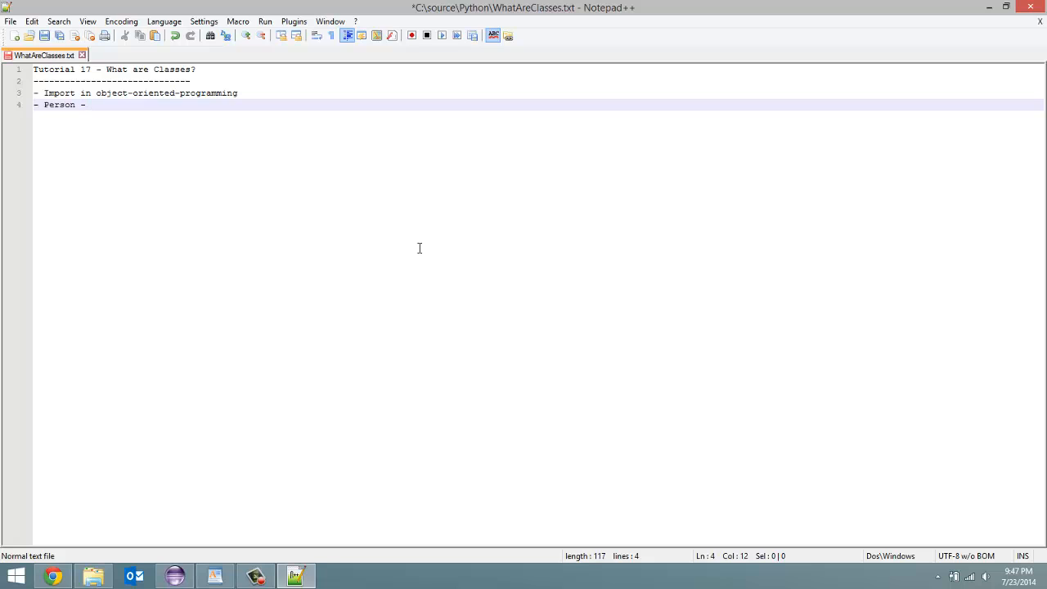
text(Author)
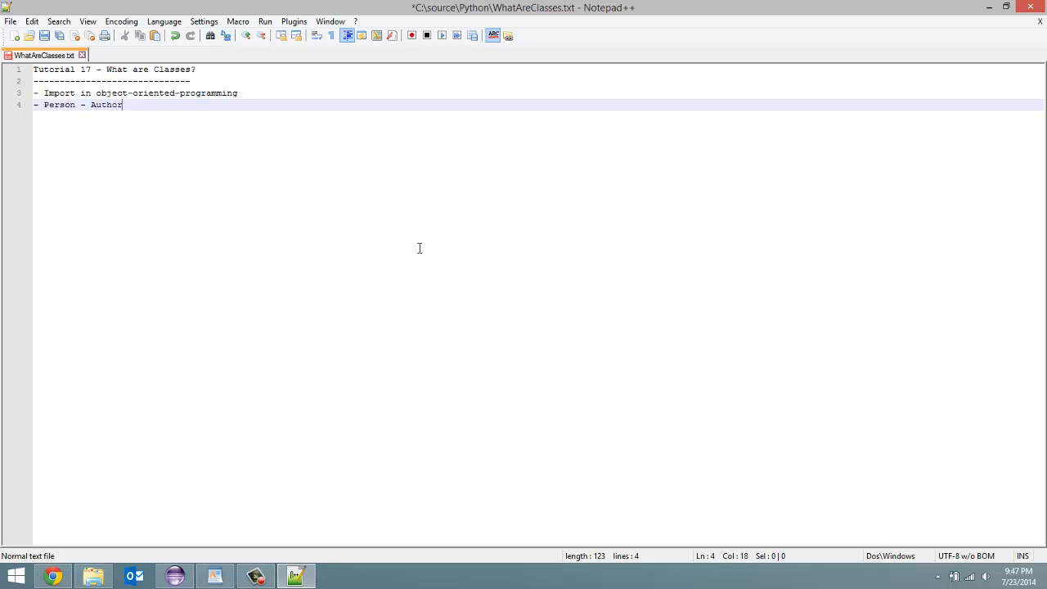
key(enter)
text(-)
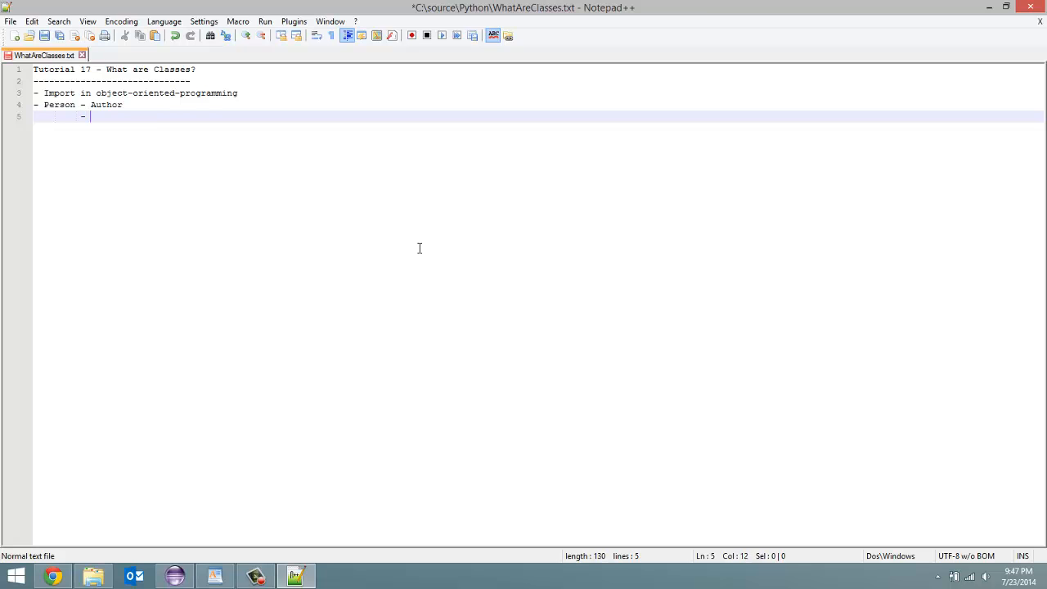
text(Teacher)
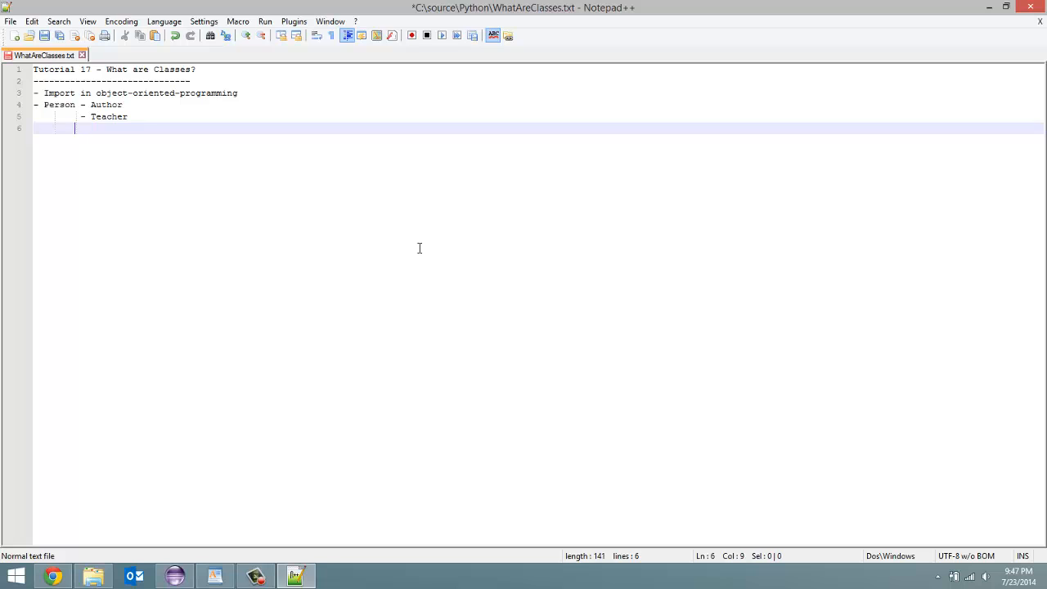
text(-)
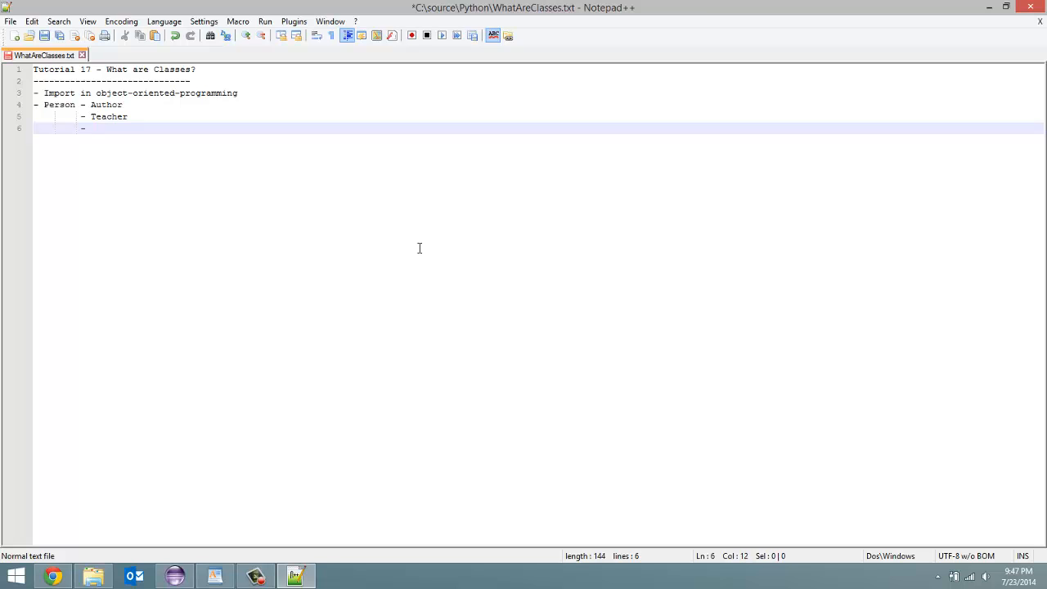
text(Student)
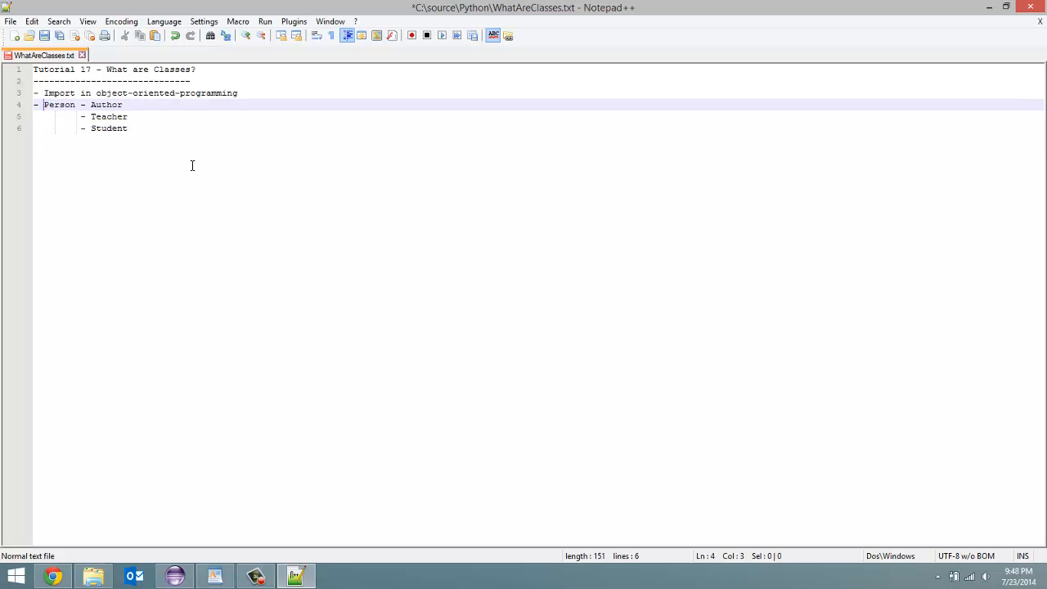
Step: Prefix the Person bullet with 'Creating a Hiearchy:', realign Teacher and Student, and start a new line
text(d)
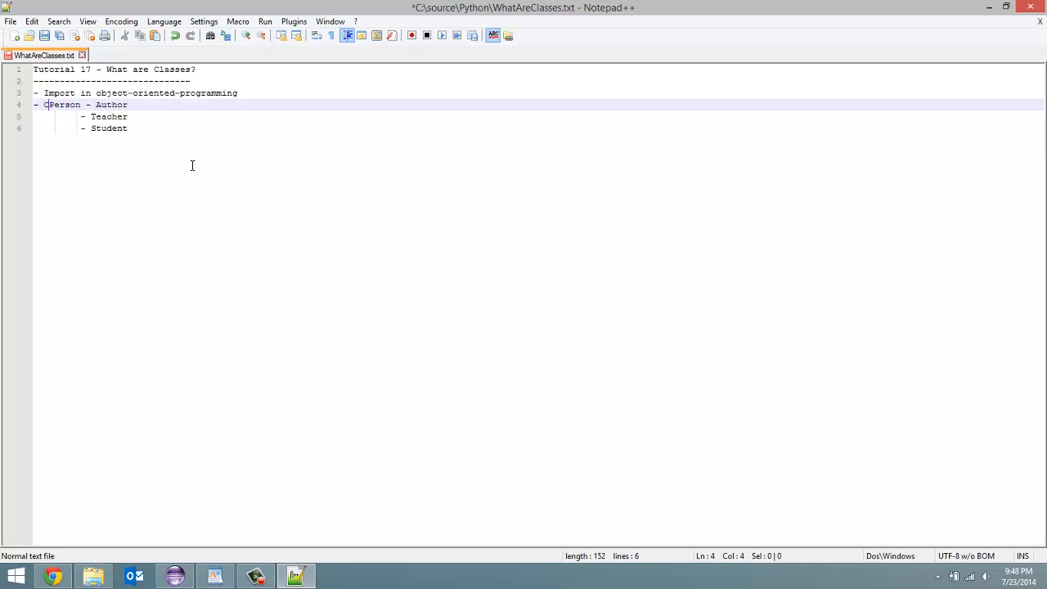
text(reating a)
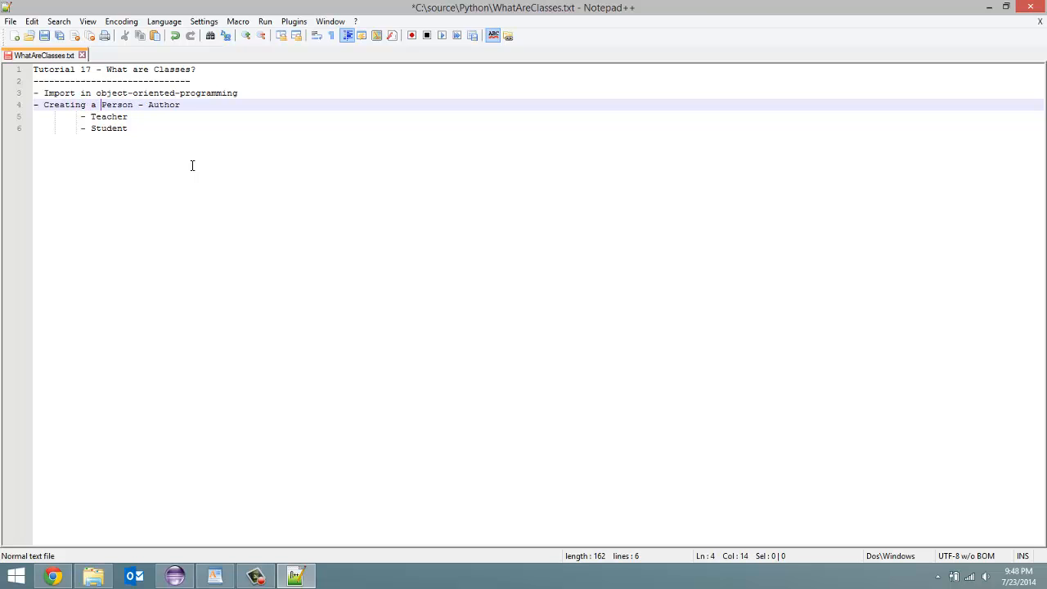
text(Hir)
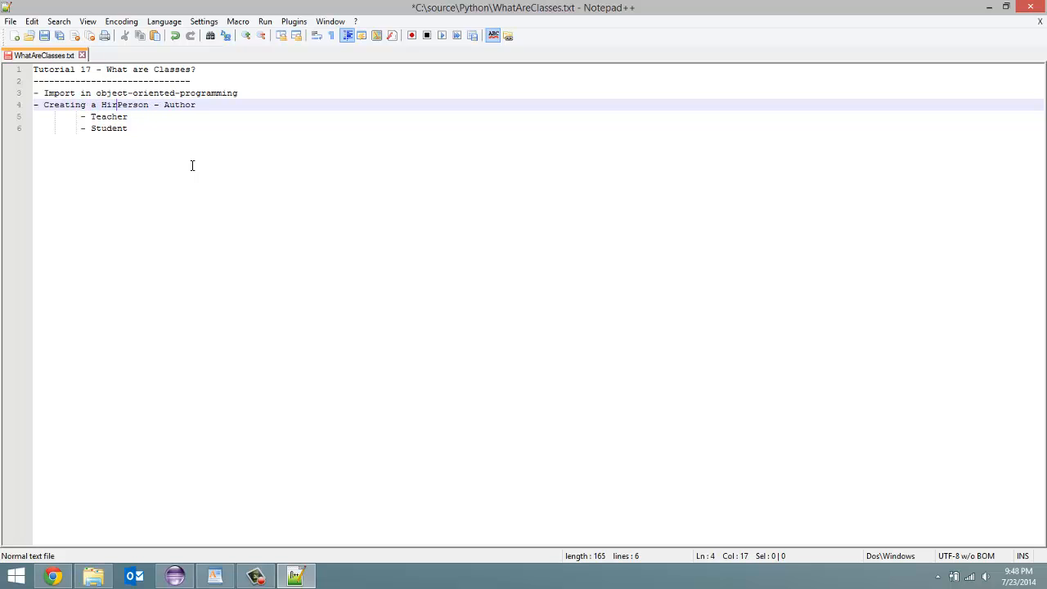
text(earchy:)
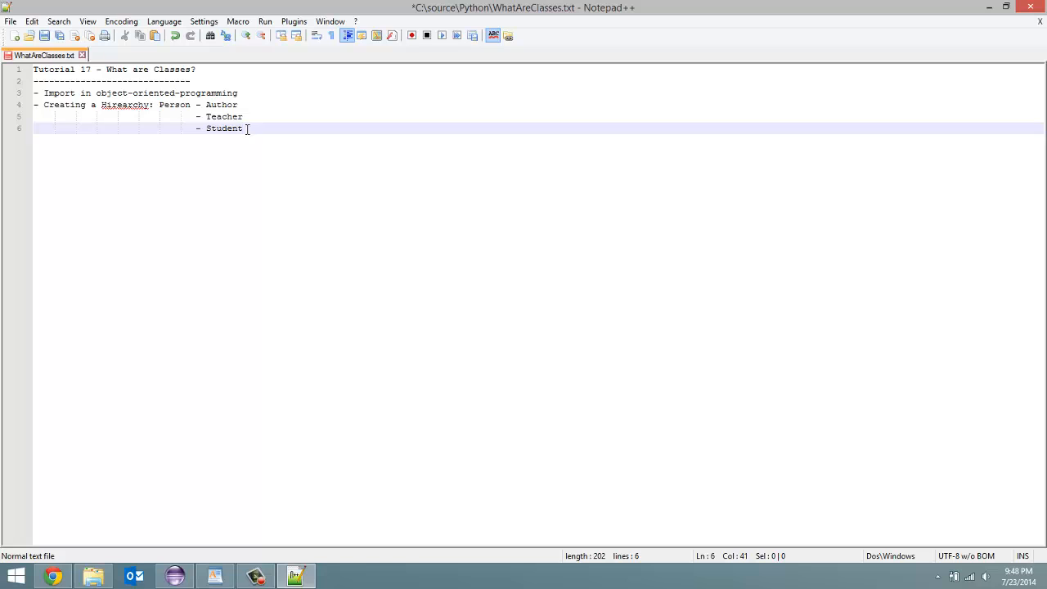
key(enter)
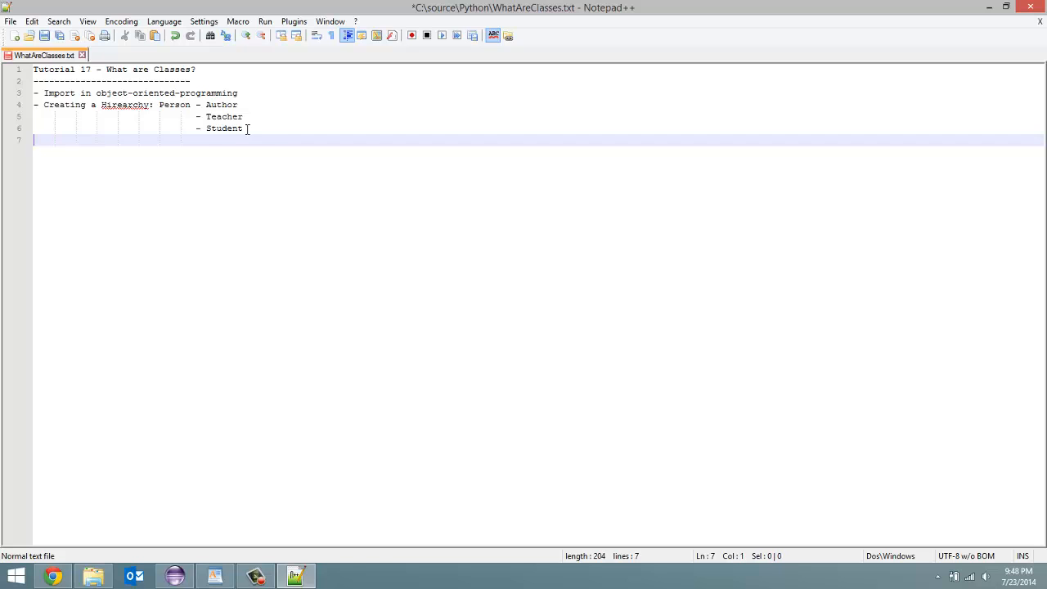
Step: Write the bullet '- Class is a template for an object'
text(- Class is a template for an obje)
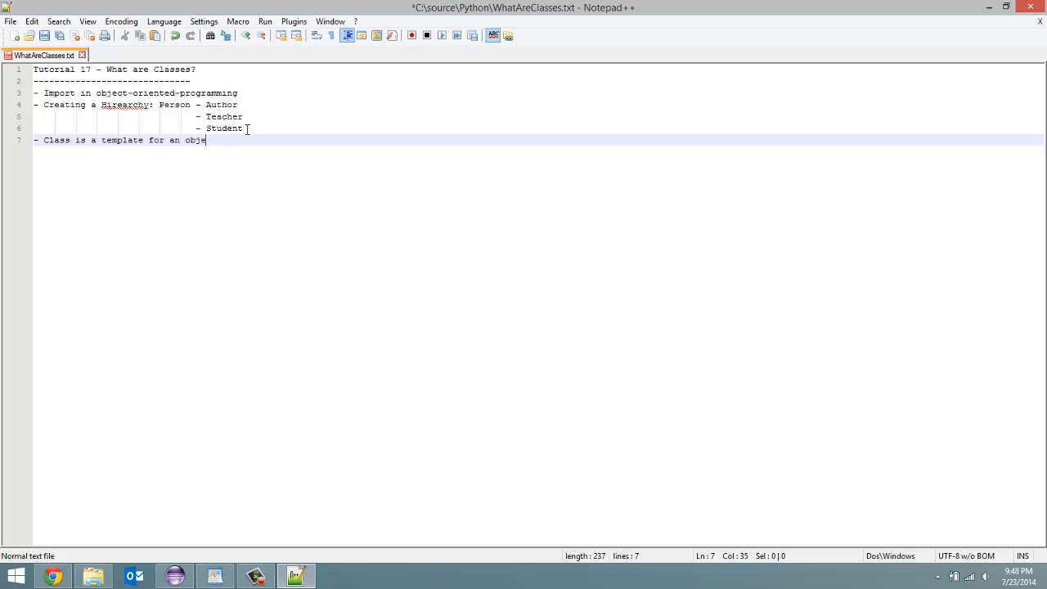
text(ct)
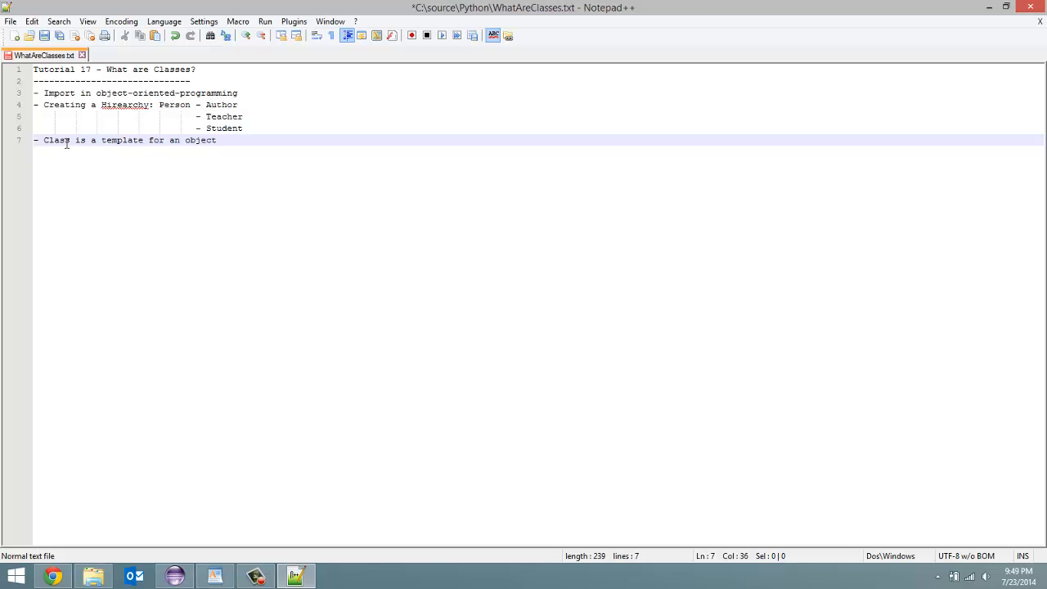
mouse_move(78, 141)
text(-)
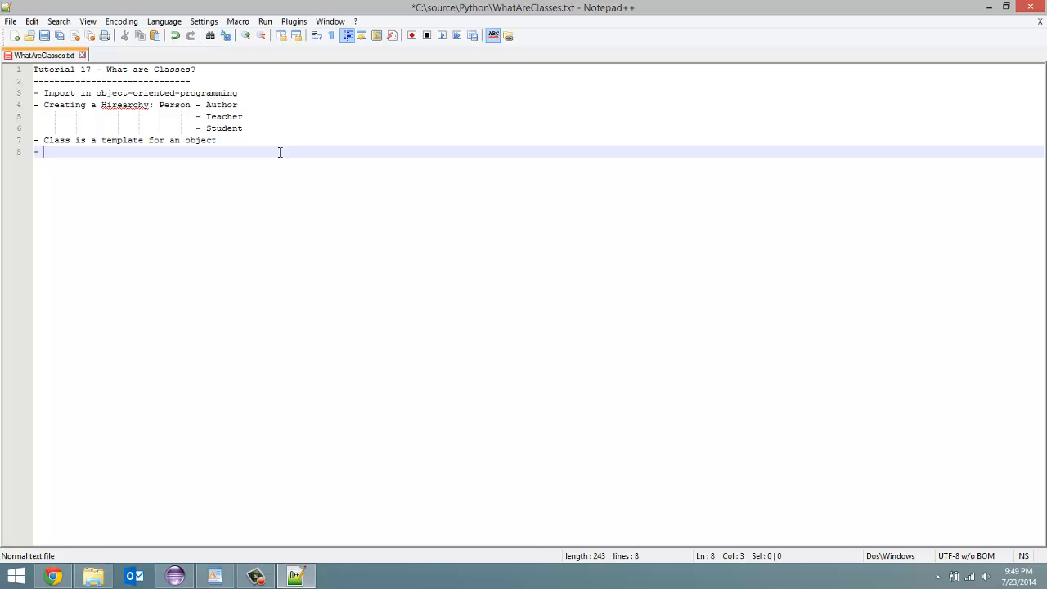
Step: Write the bullet 'Contain instance variables and instance methods' and begin a fresh line
text(Cont)
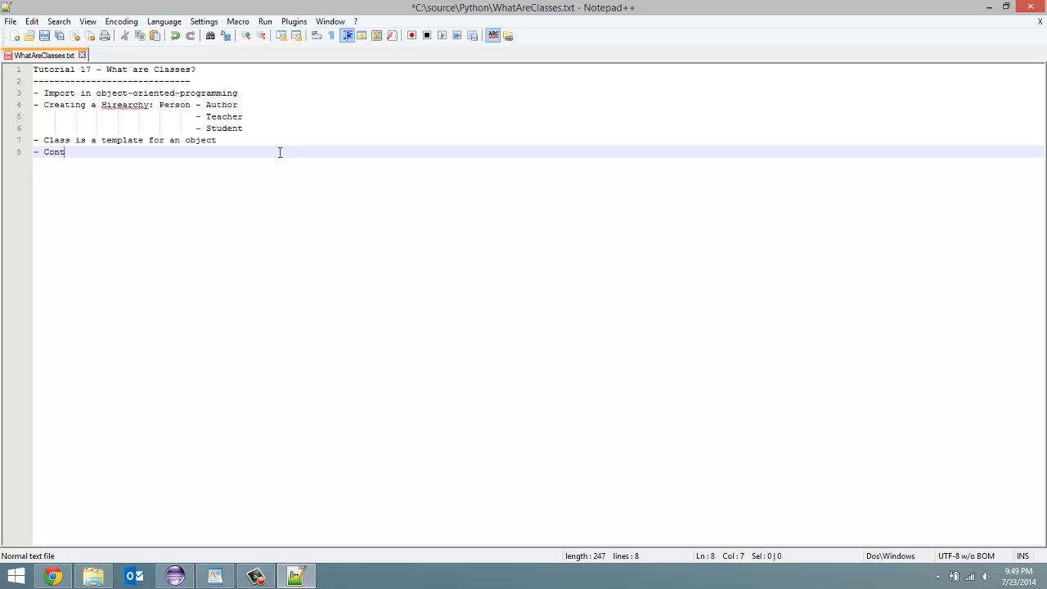
text(ain)
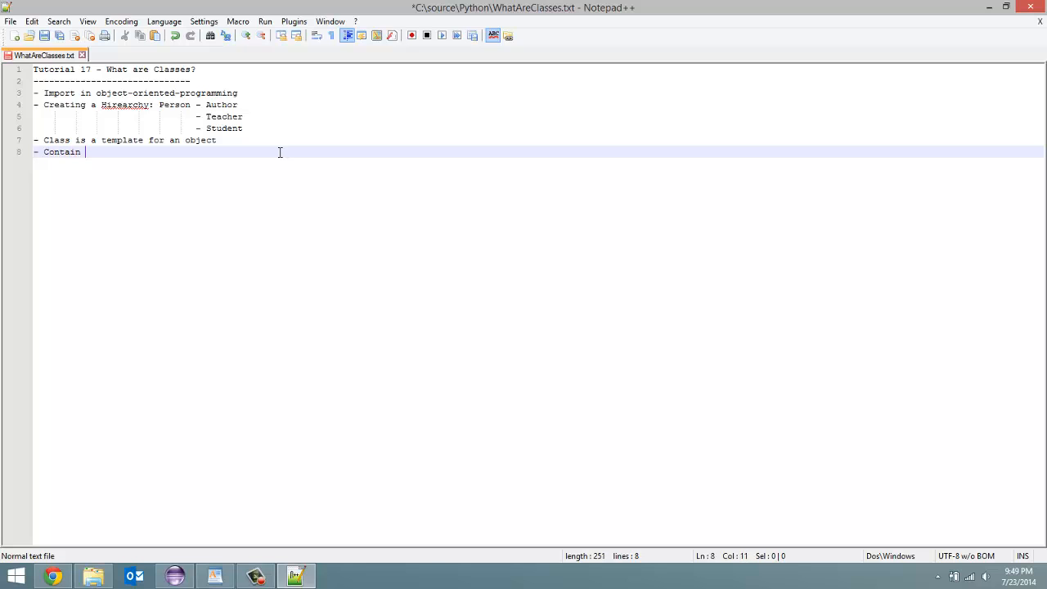
text(inst)
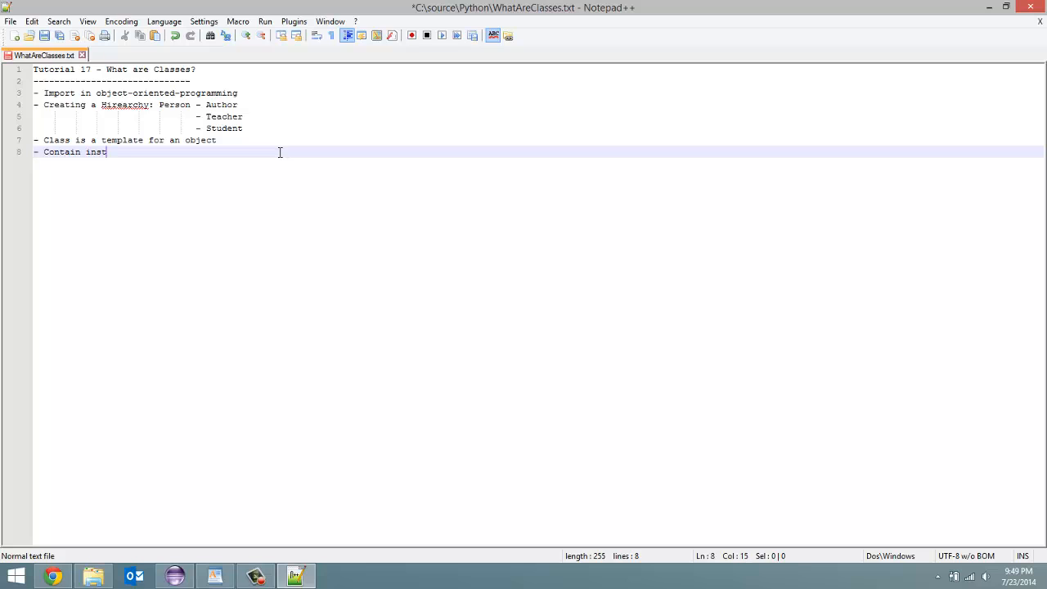
text(ance vari)
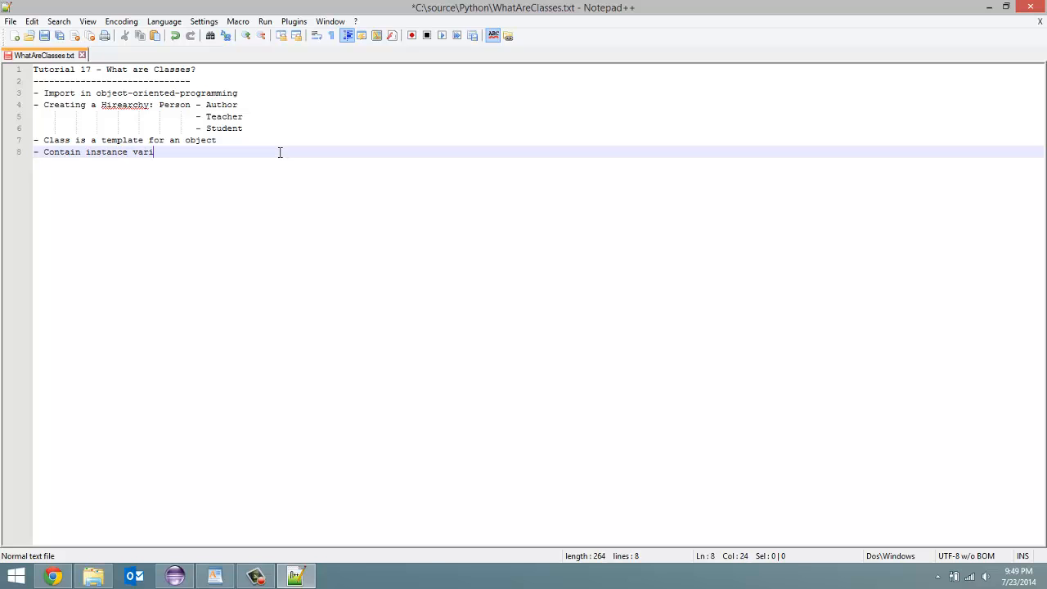
text(ables and i)
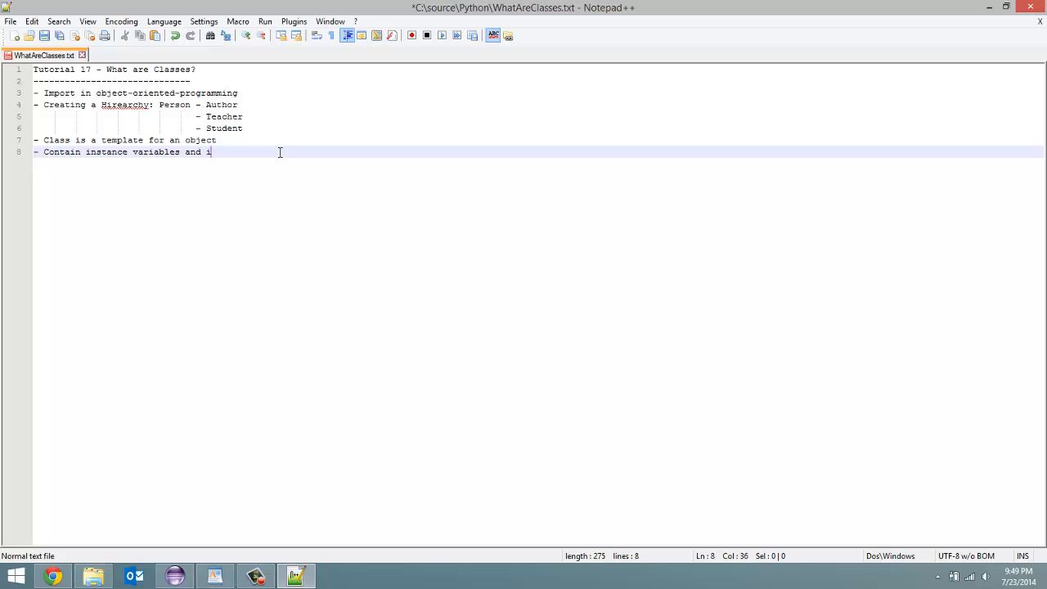
text(nstance m)
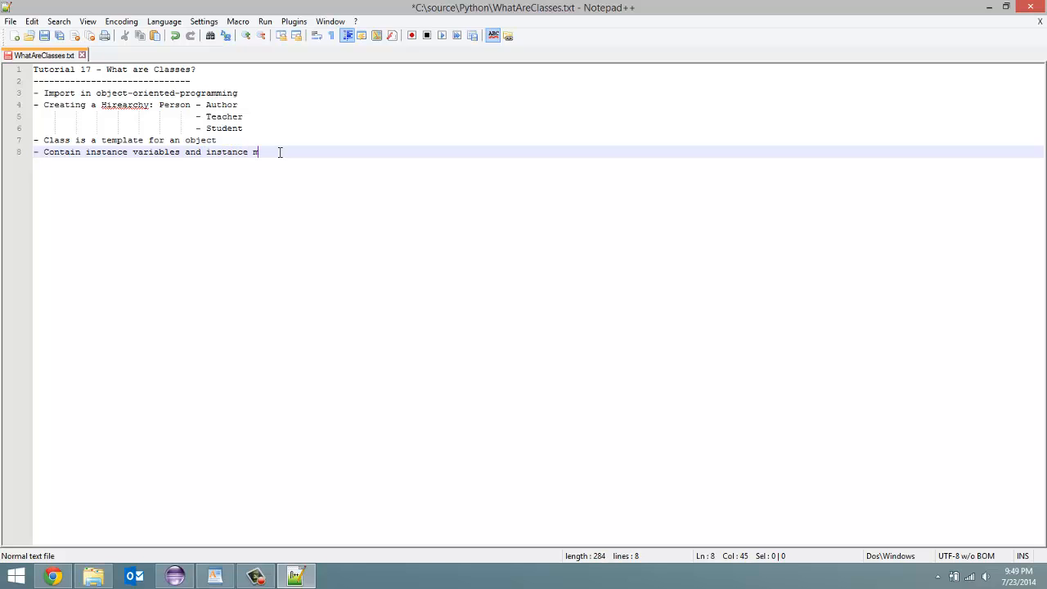
text(ethods)
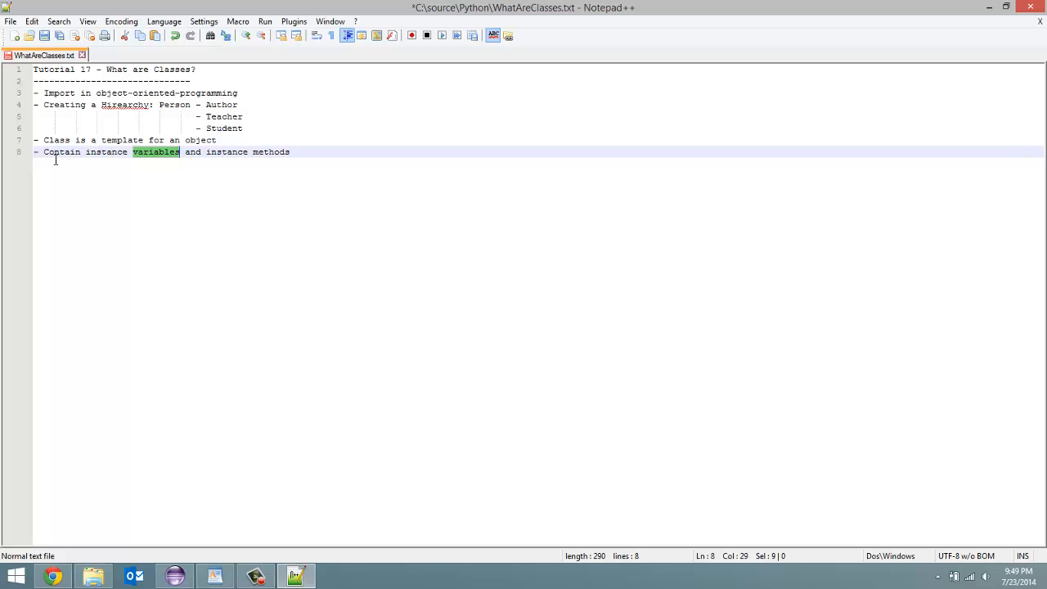
mouse_move(124, 154)
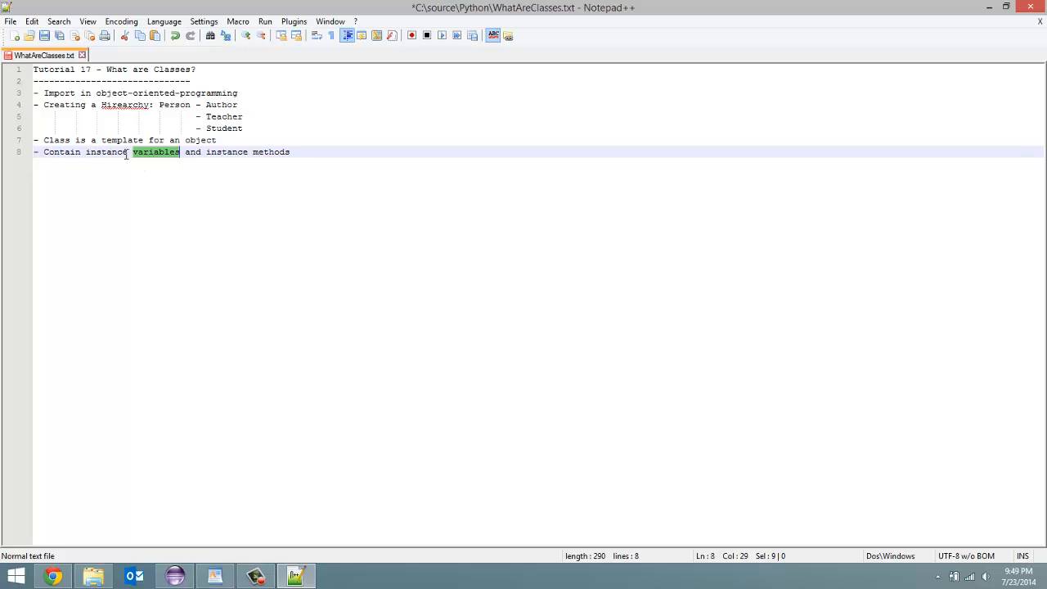
mouse_move(157, 157)
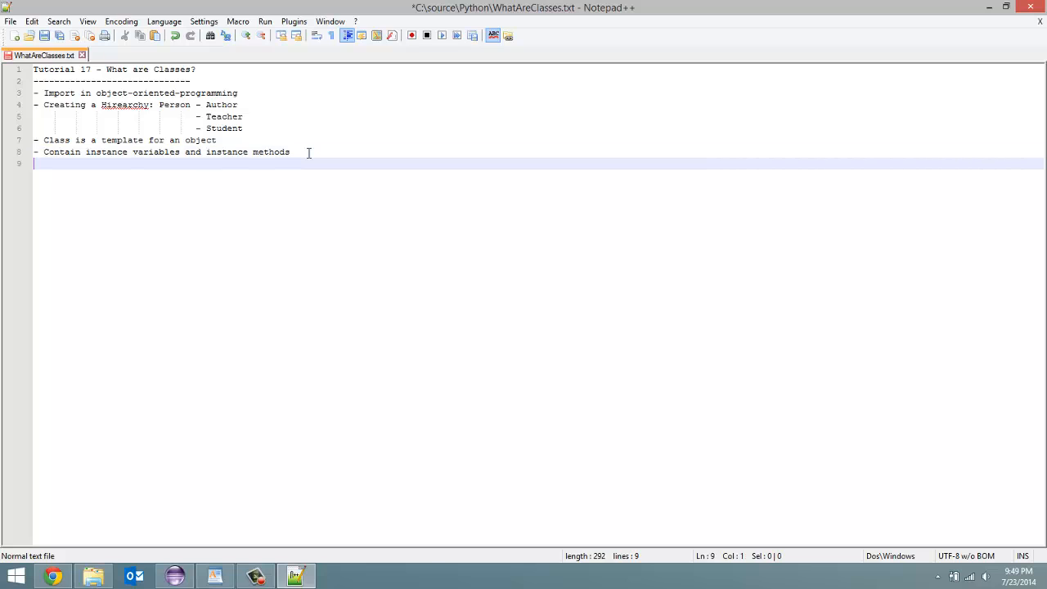
Step: Add '**Ex: Person' with an indented 'Variables:' list of age and name
text(-)
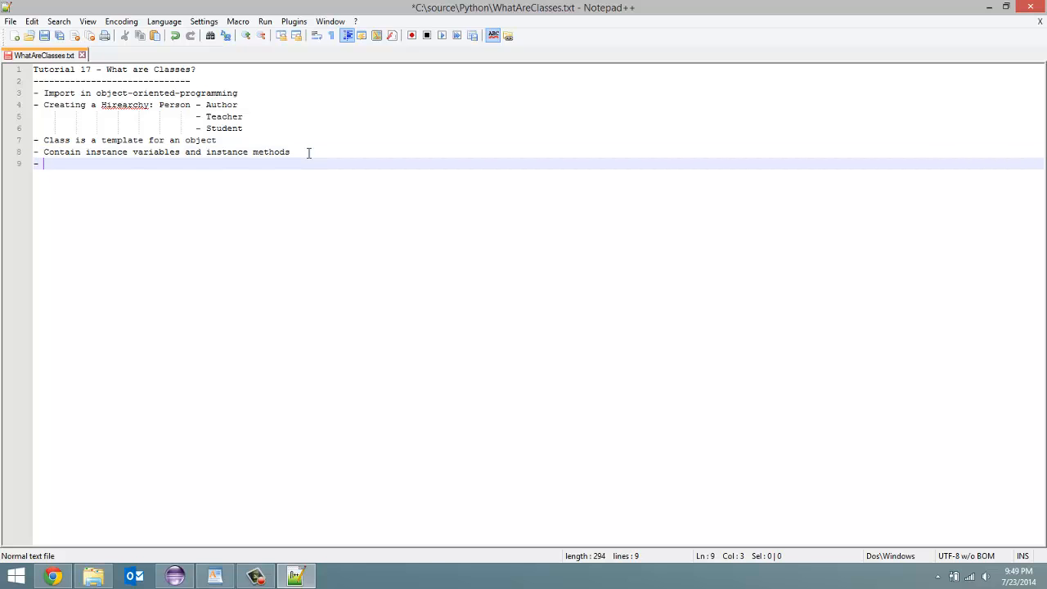
text(**)
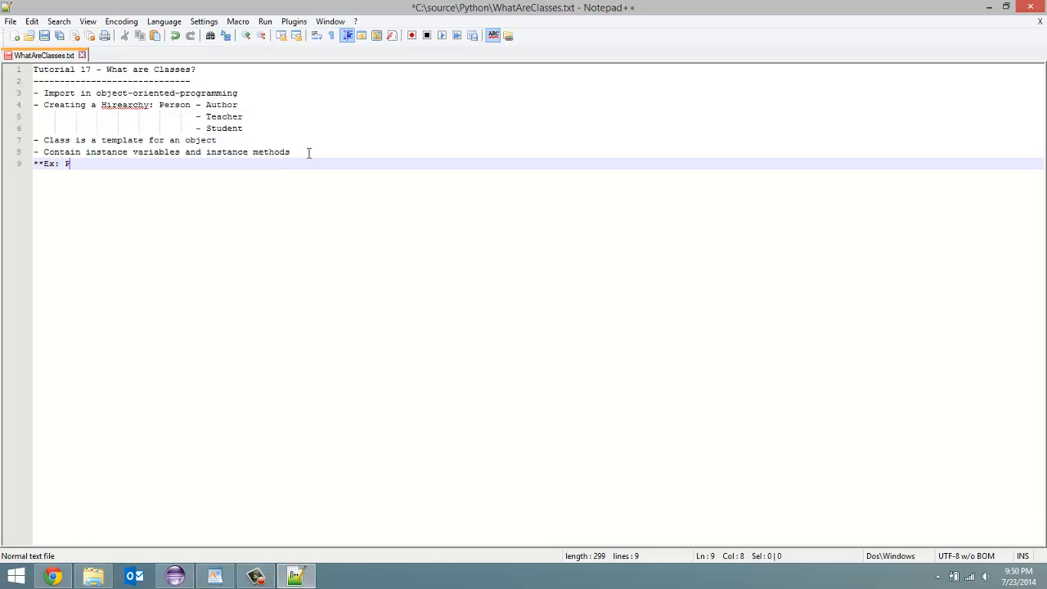
text(erson)
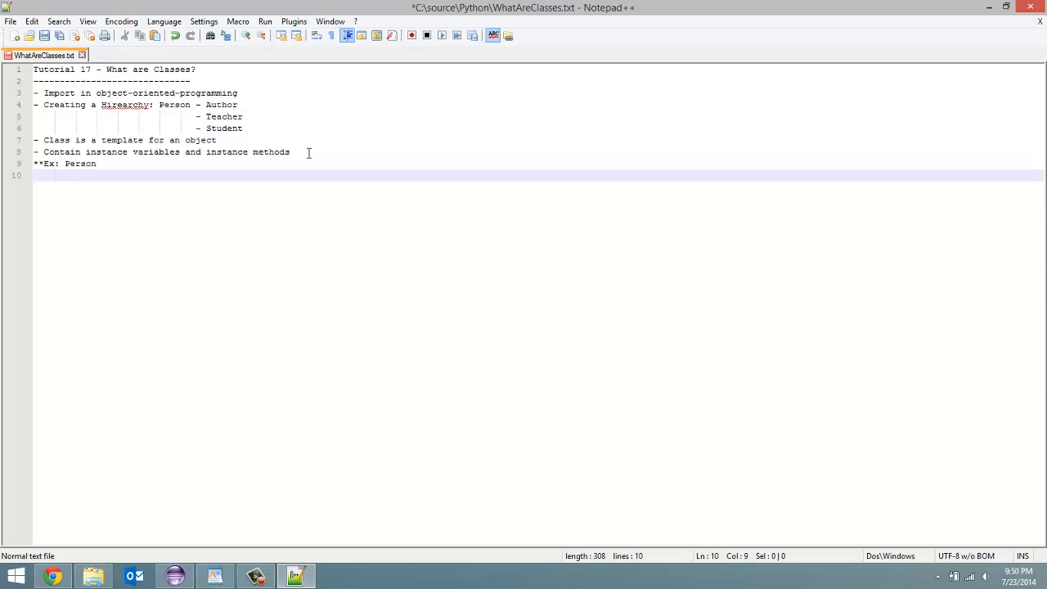
text(Vari)
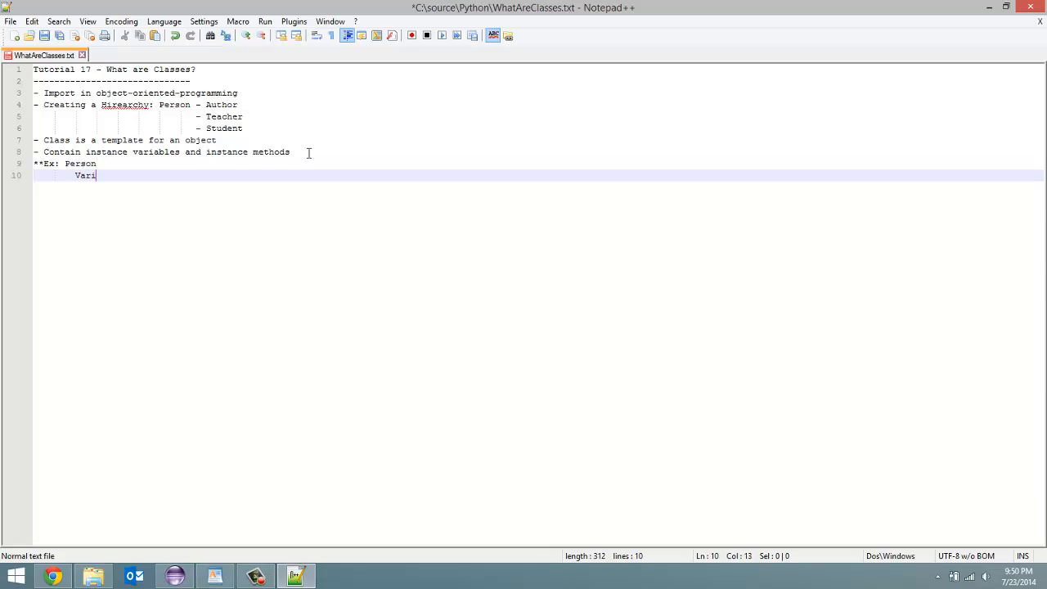
text(ables)
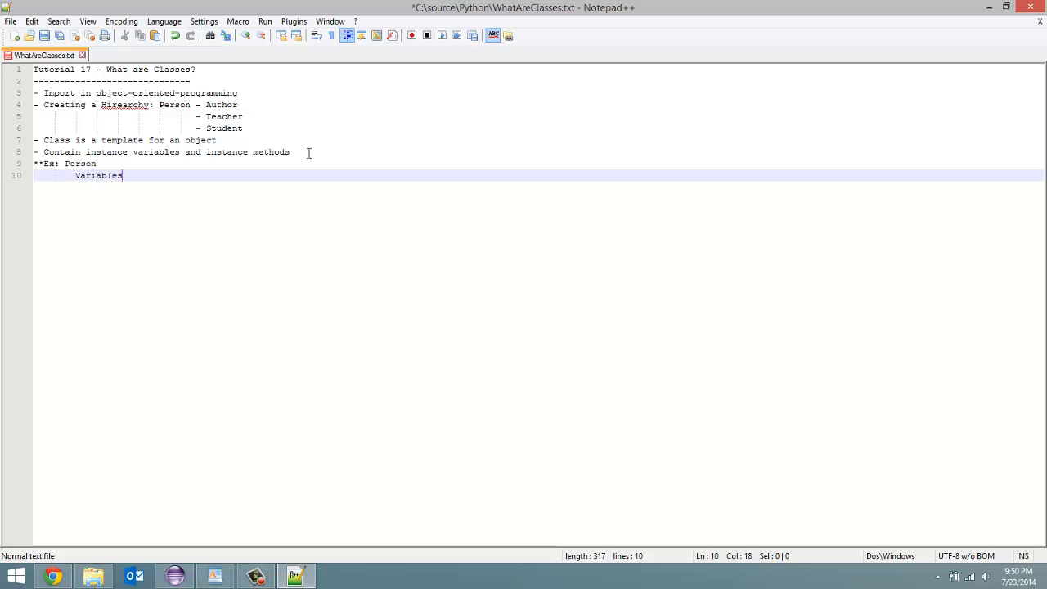
key(enter)
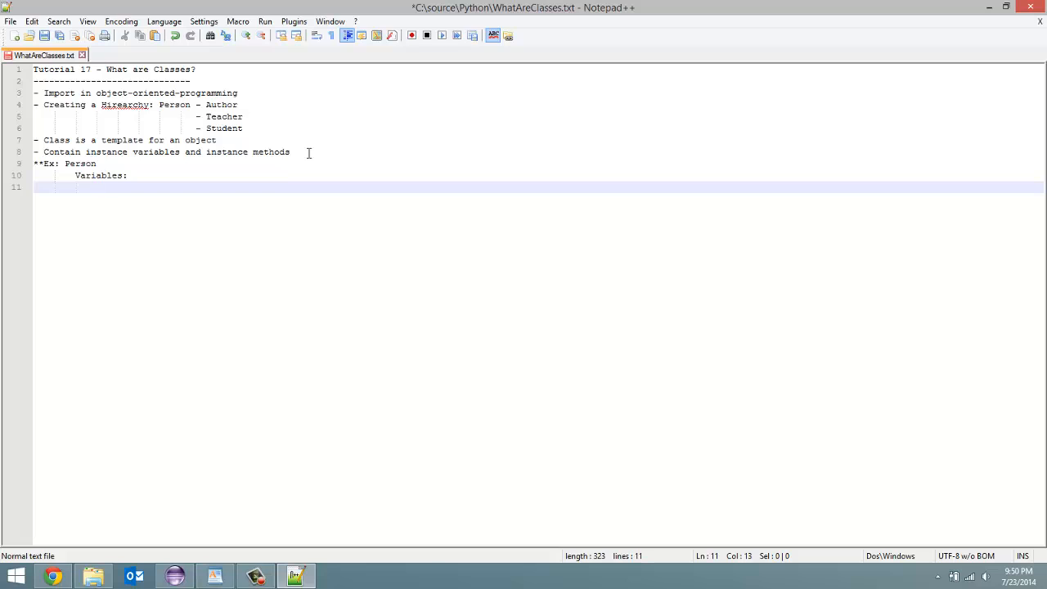
text(age)
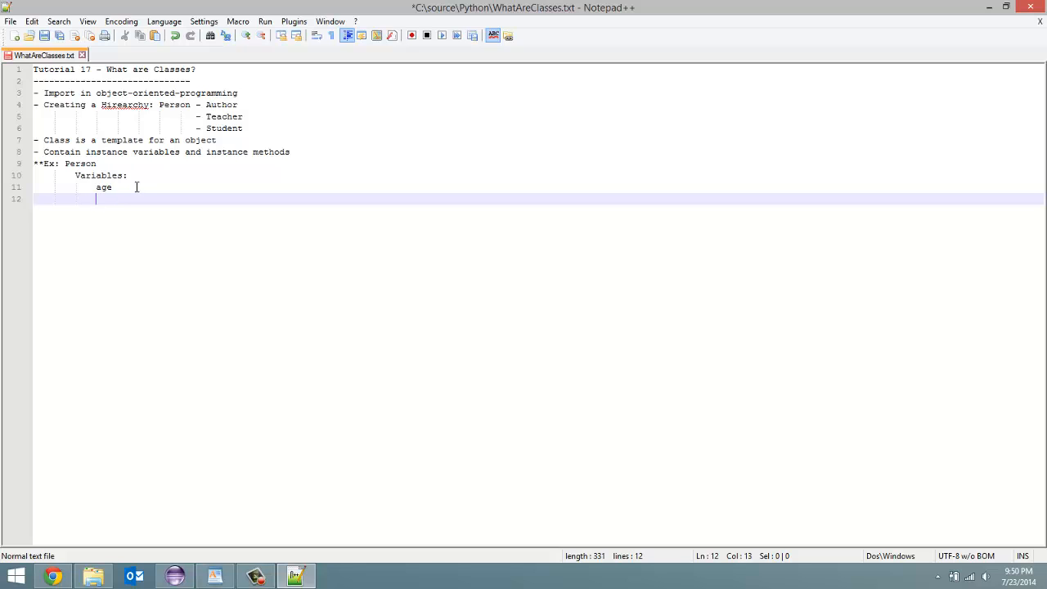
text(name)
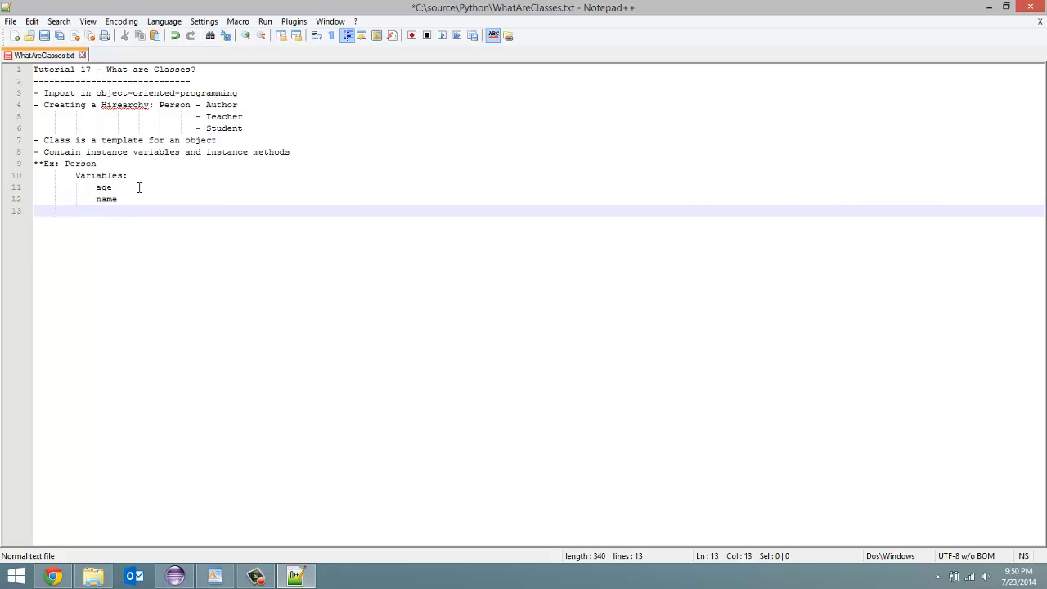
Step: Add a 'Methods:' entry 'getAge: return age' one indent level back
key(Backspace)
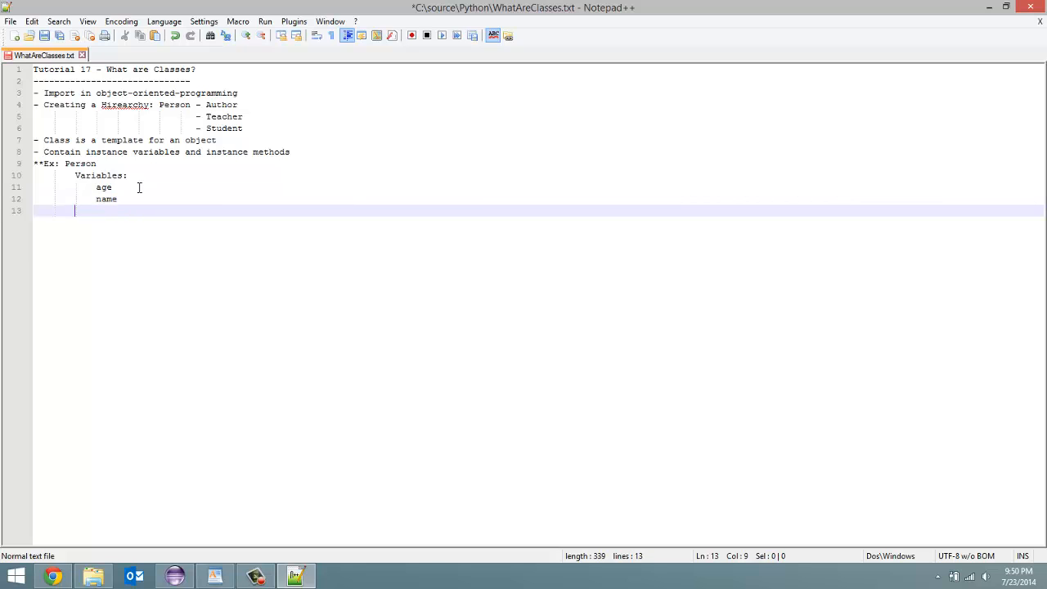
text(Methods:)
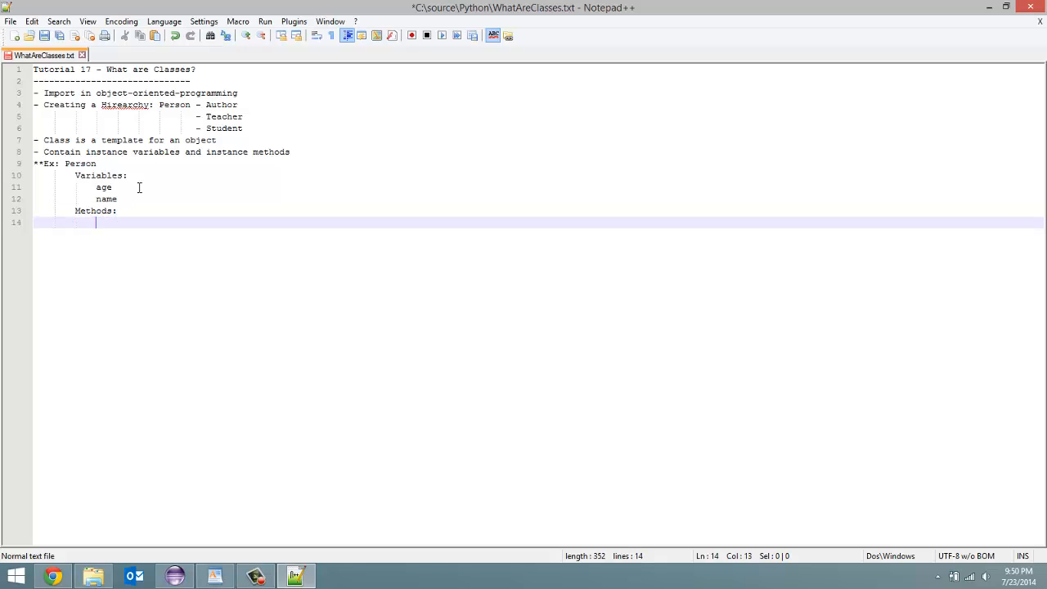
text(get)
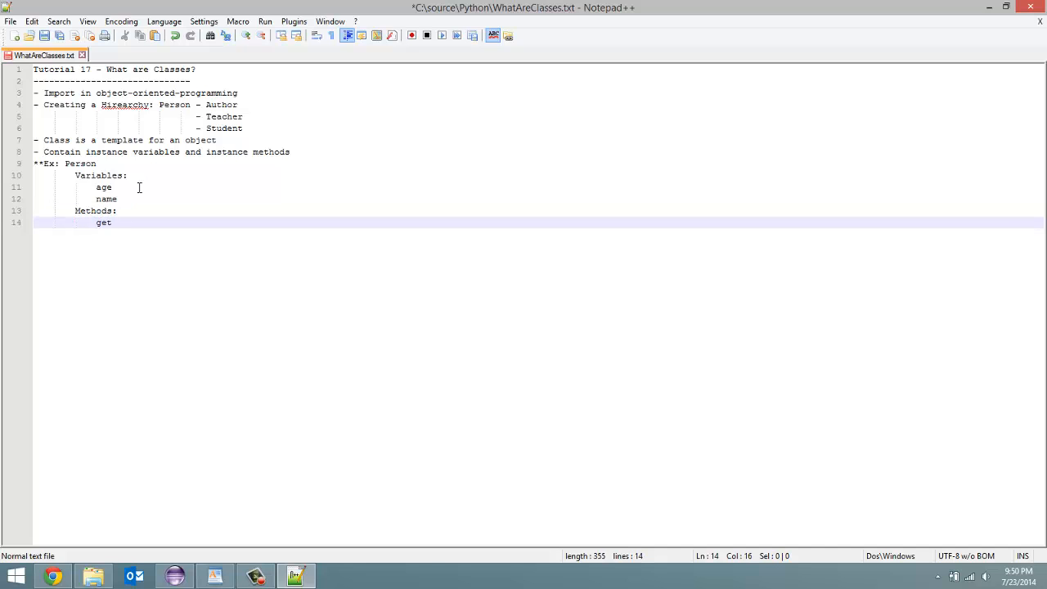
text(Age: re)
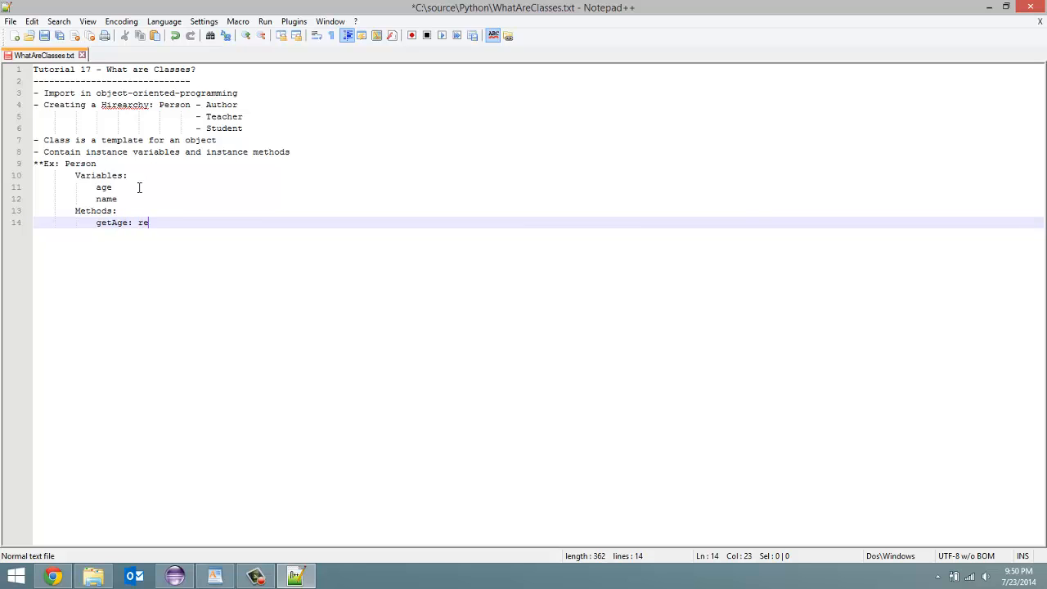
text(turn)
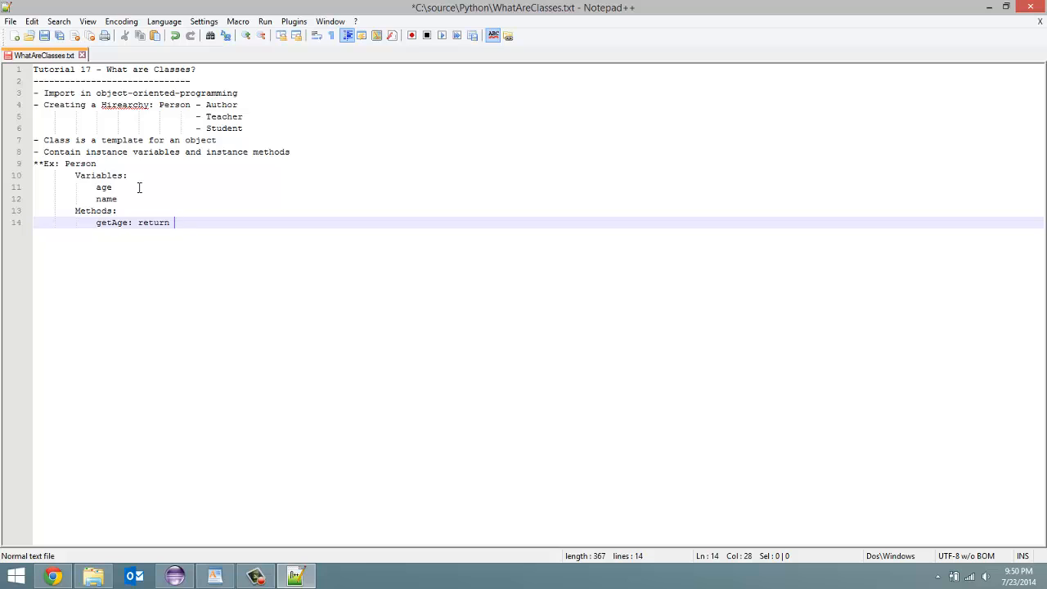
text(age)
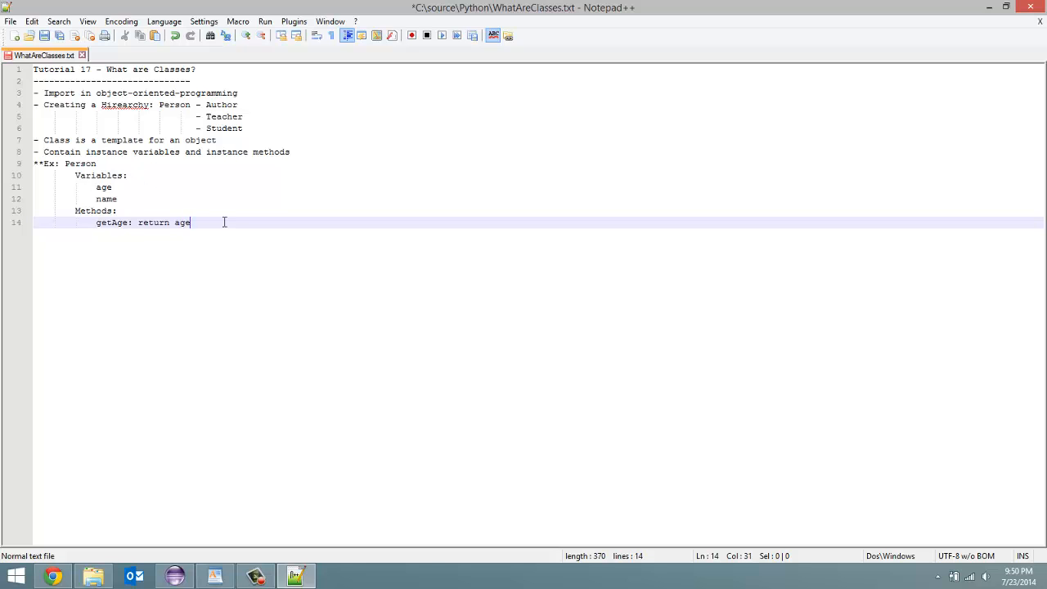
mouse_move(217, 216)
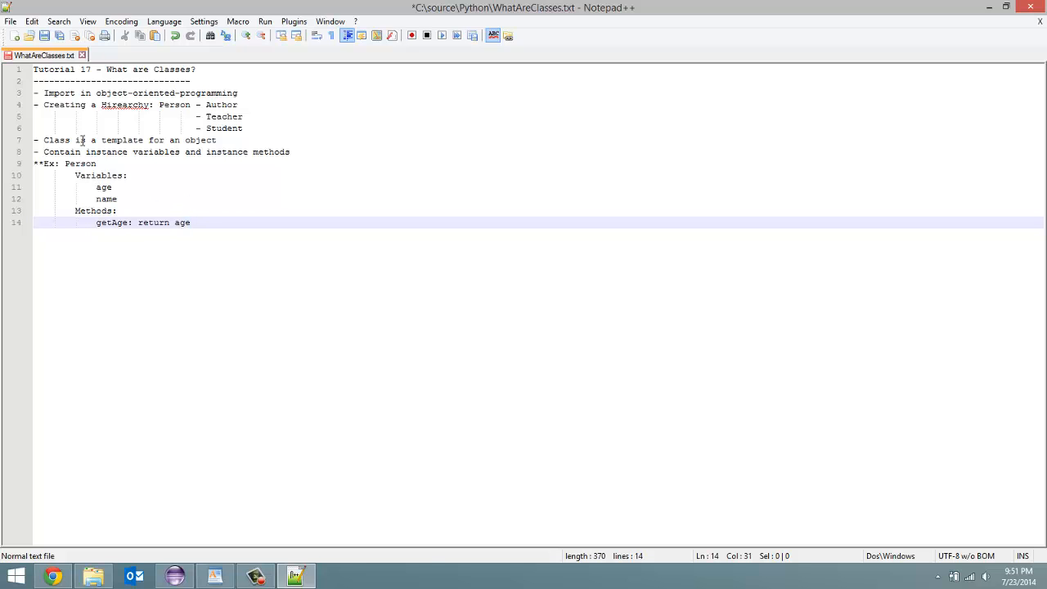
mouse_move(183, 416)
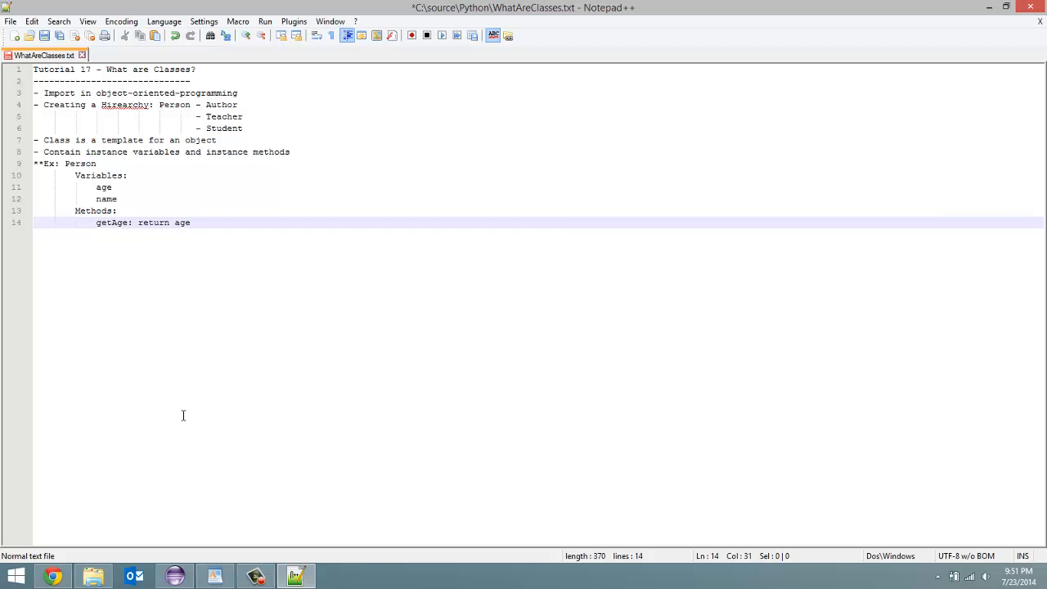
mouse_move(53, 576)
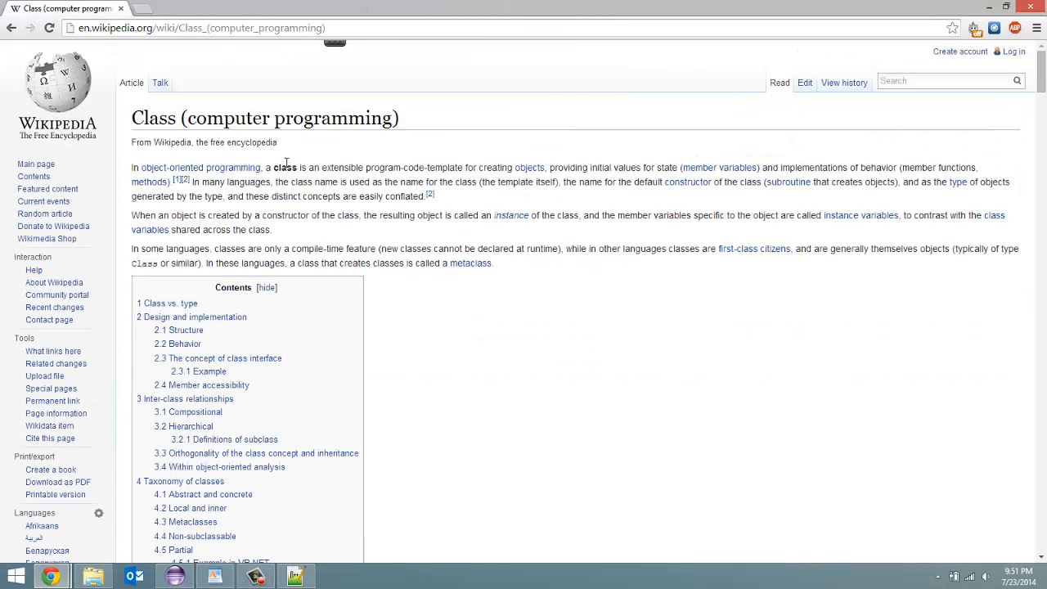
mouse_move(363, 161)
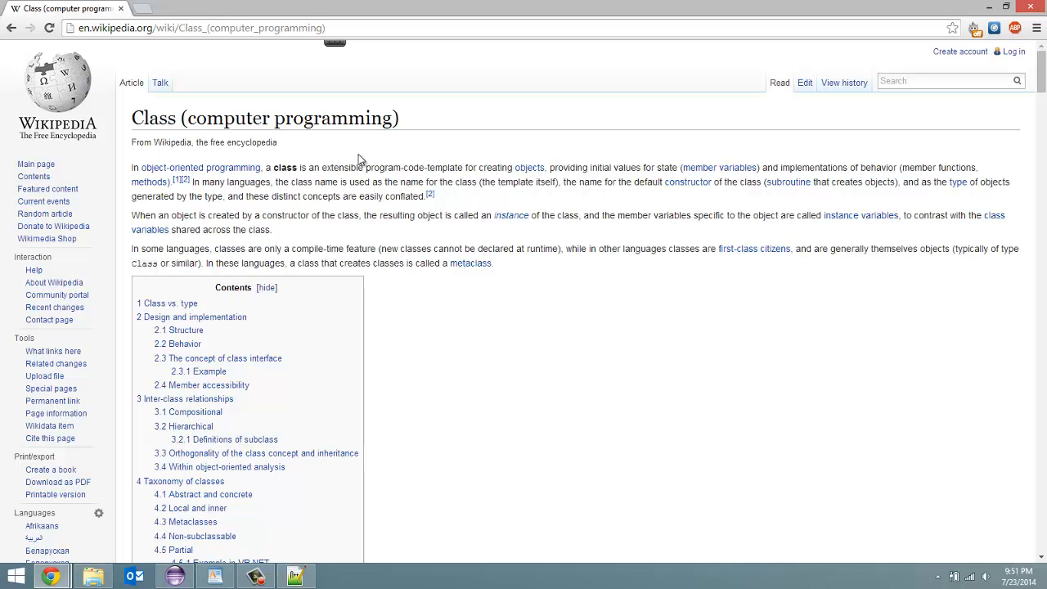
mouse_move(132, 176)
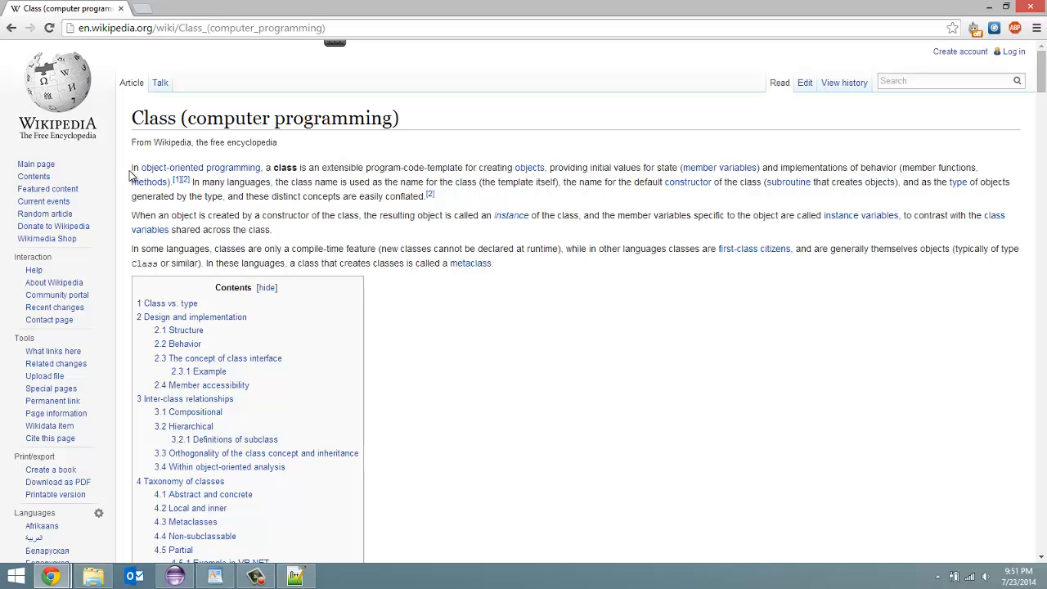
mouse_move(249, 167)
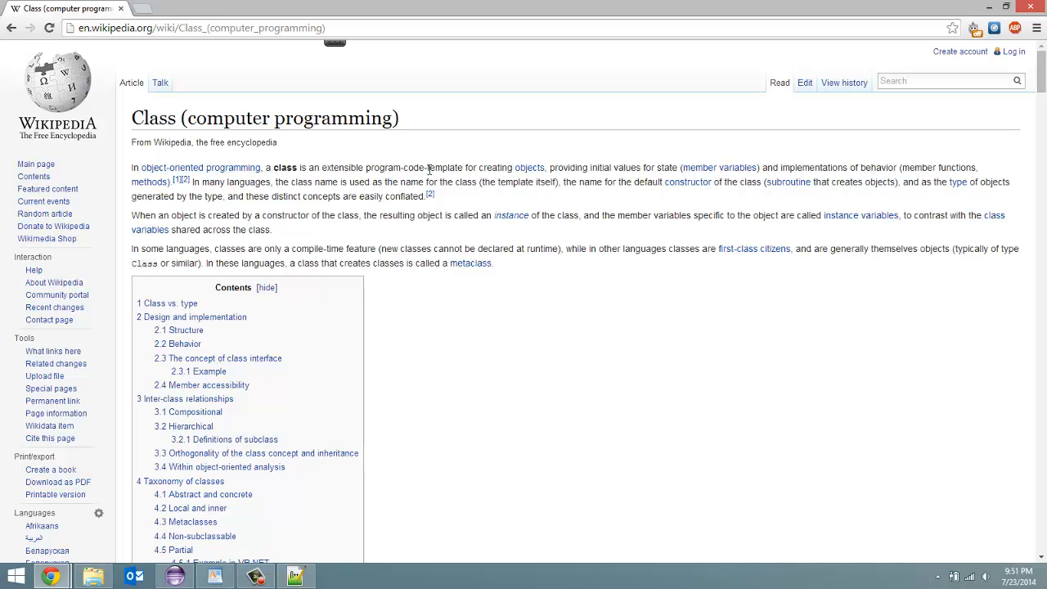
mouse_move(606, 167)
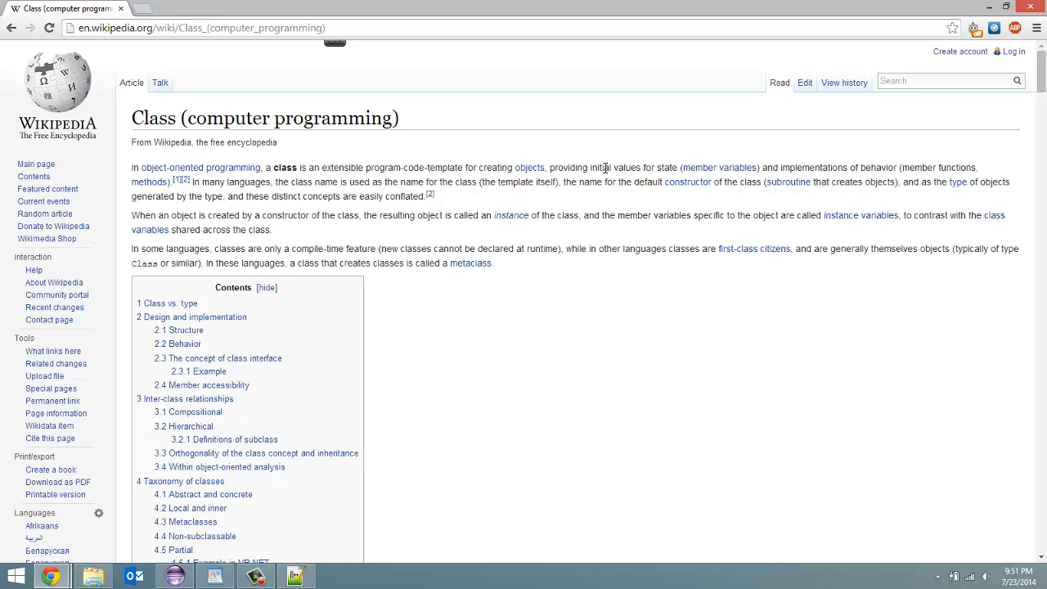
mouse_move(655, 180)
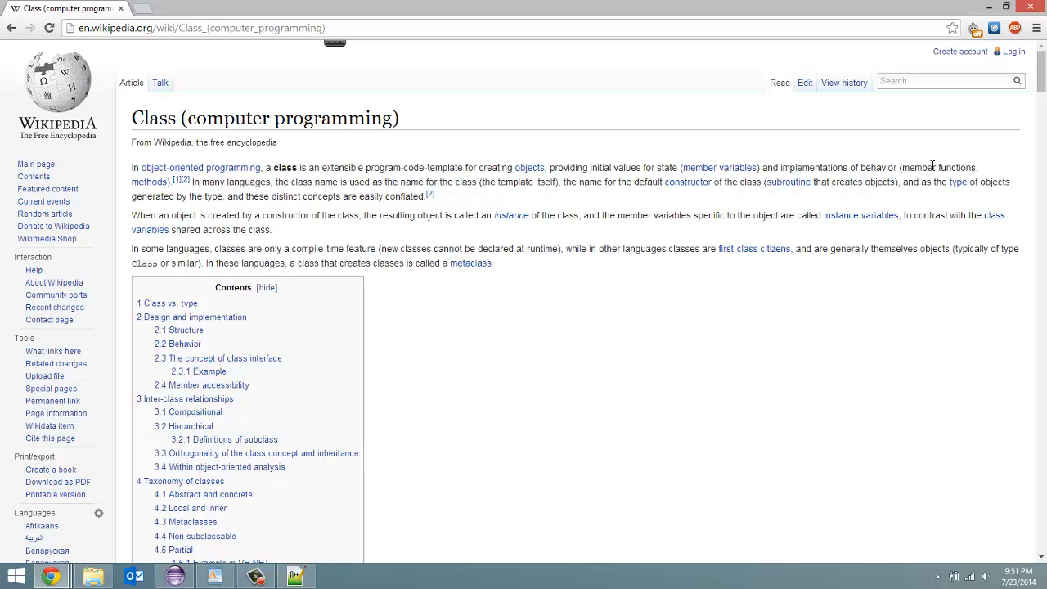
mouse_move(1003, 182)
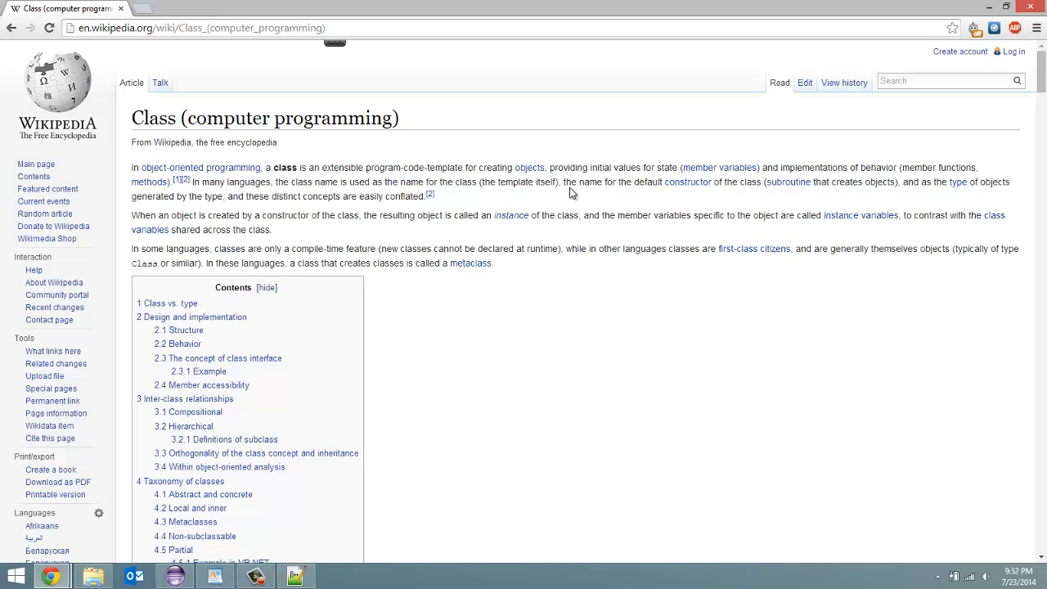
click(296, 576)
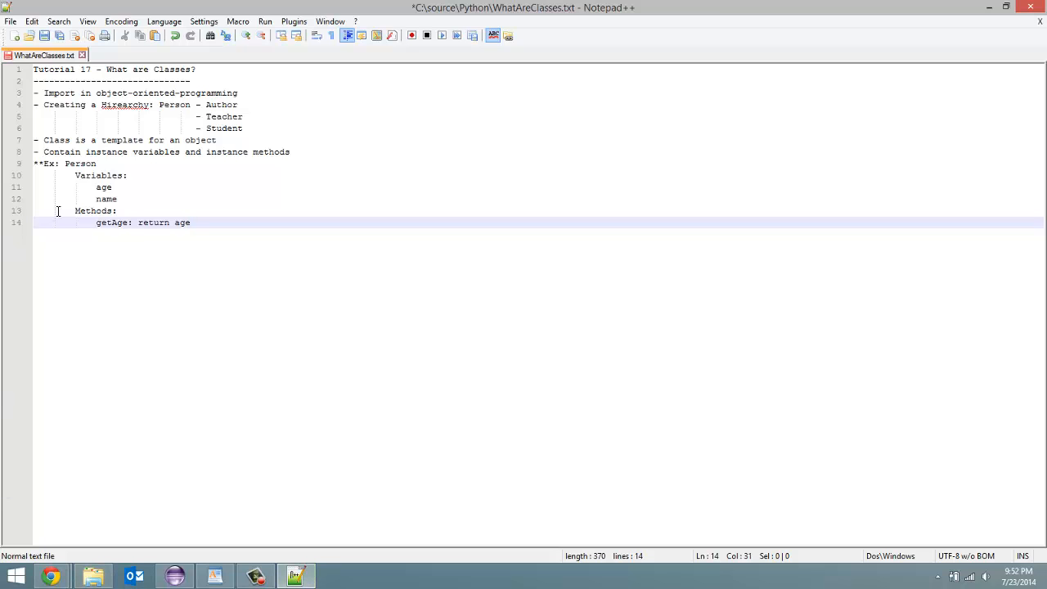
Step: Start an empty '- ' bullet line beneath getAge, erasing the half-written words
key(enter)
text(- age1, age)
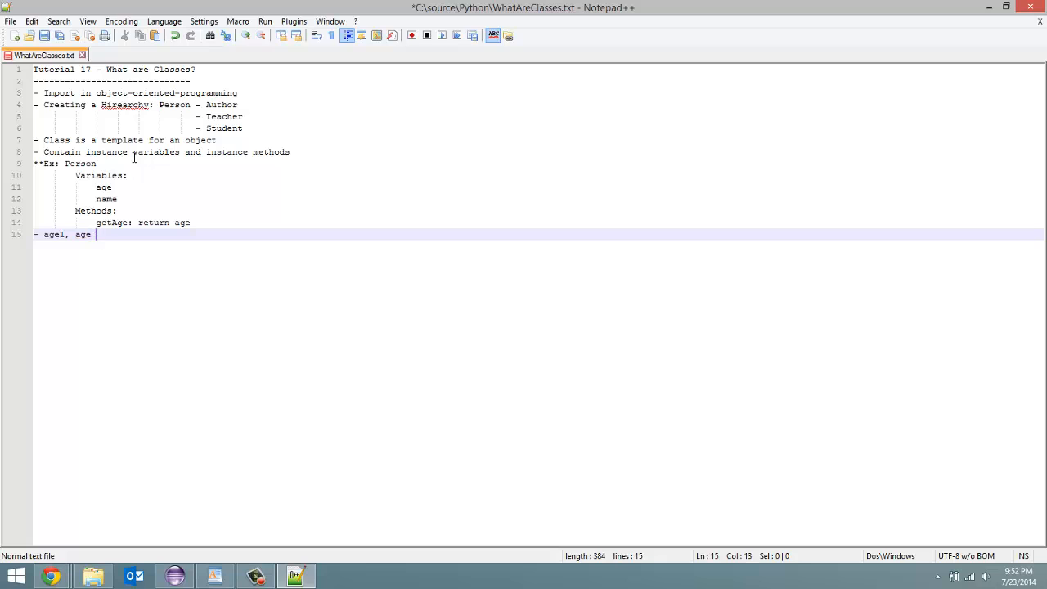
key(BackSpace)
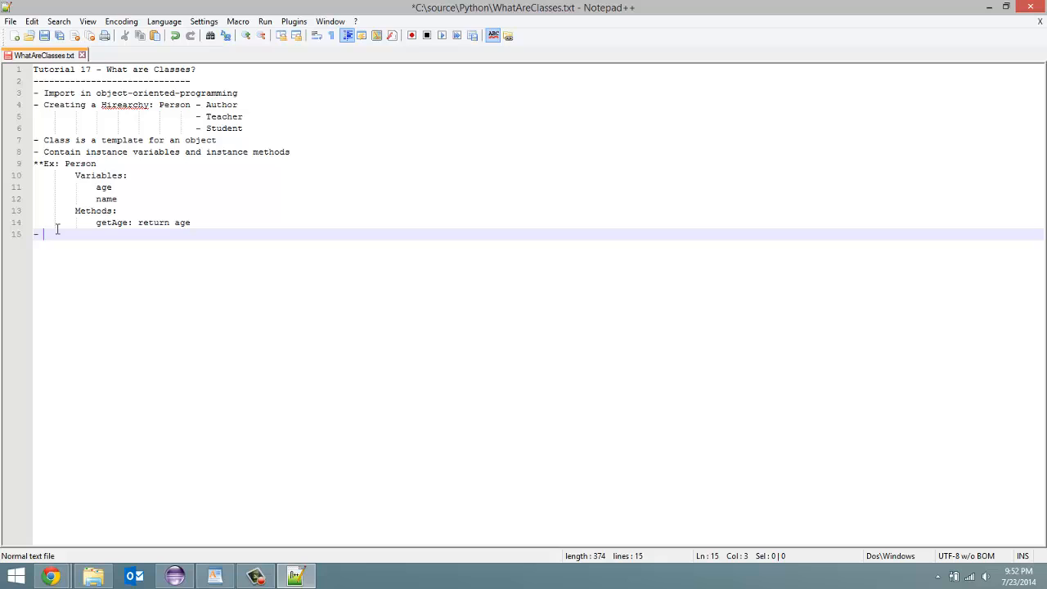
mouse_move(139, 195)
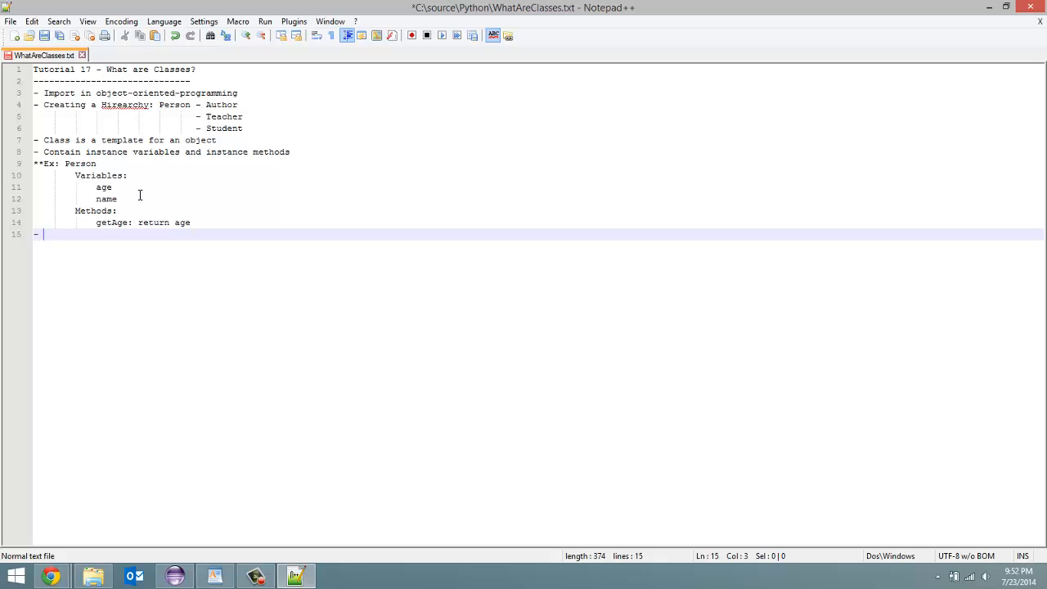
mouse_move(80, 248)
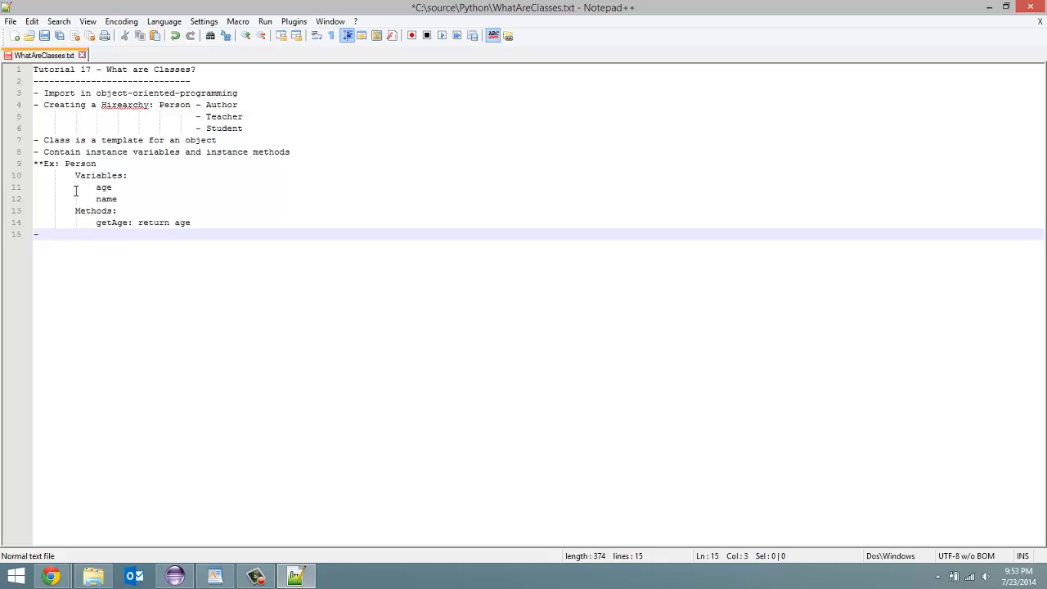
mouse_move(131, 203)
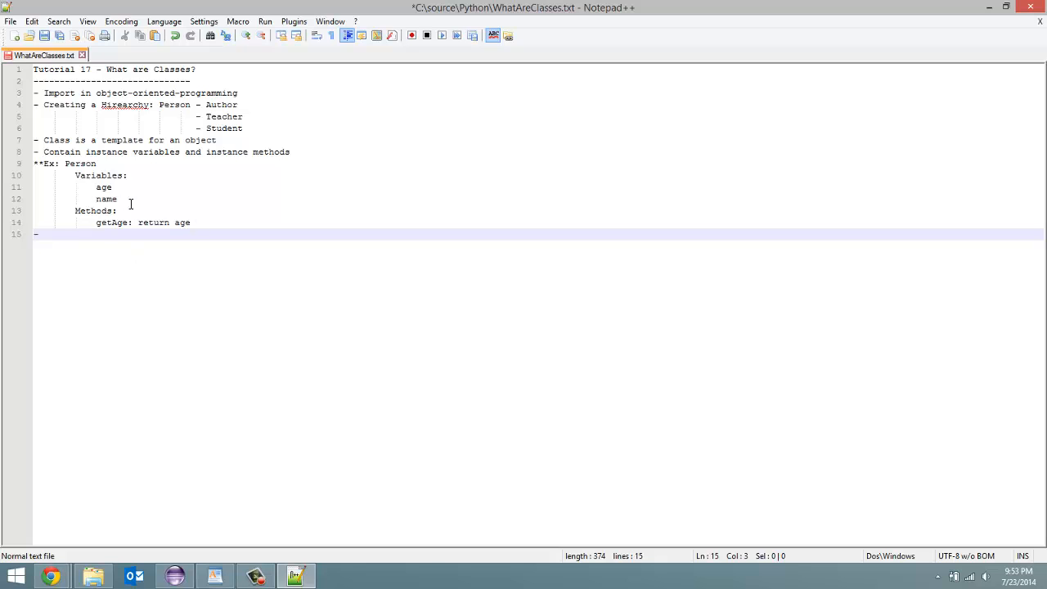
mouse_move(147, 223)
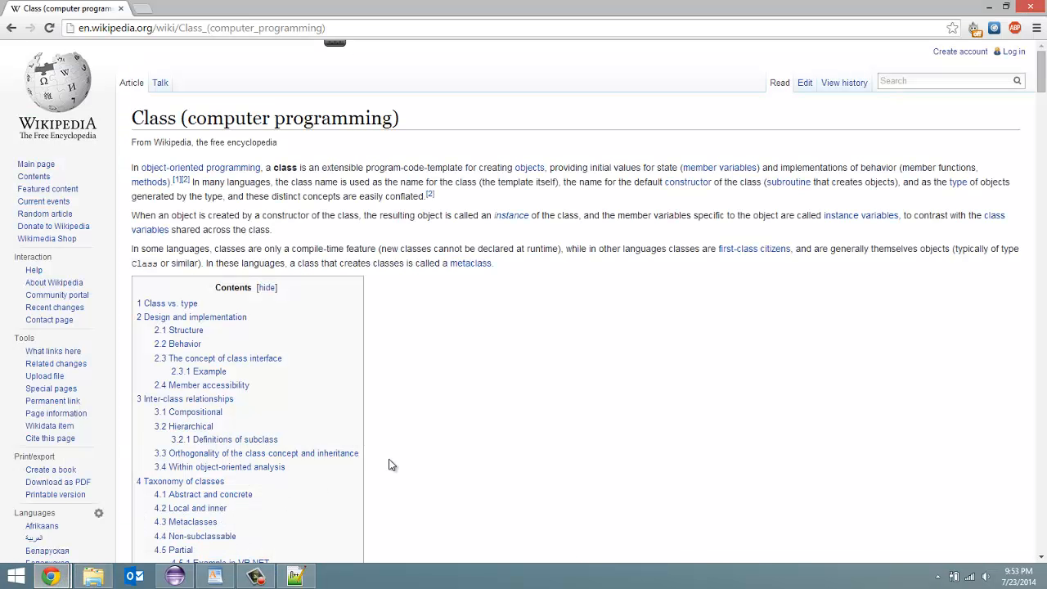
Step: Return from the Wikipedia class article to the Python class notes
click(296, 576)
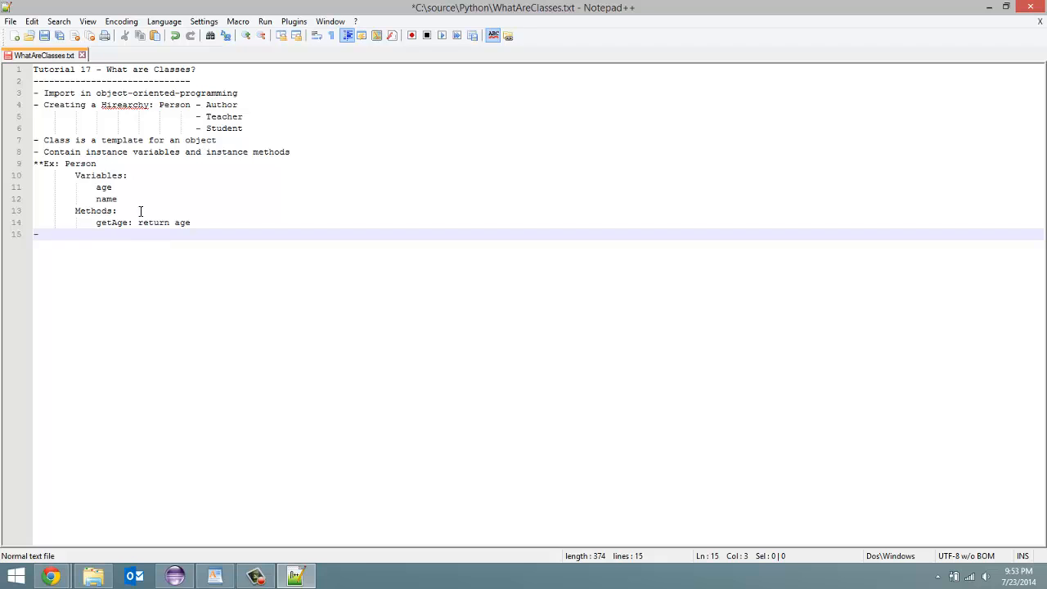
mouse_move(52, 545)
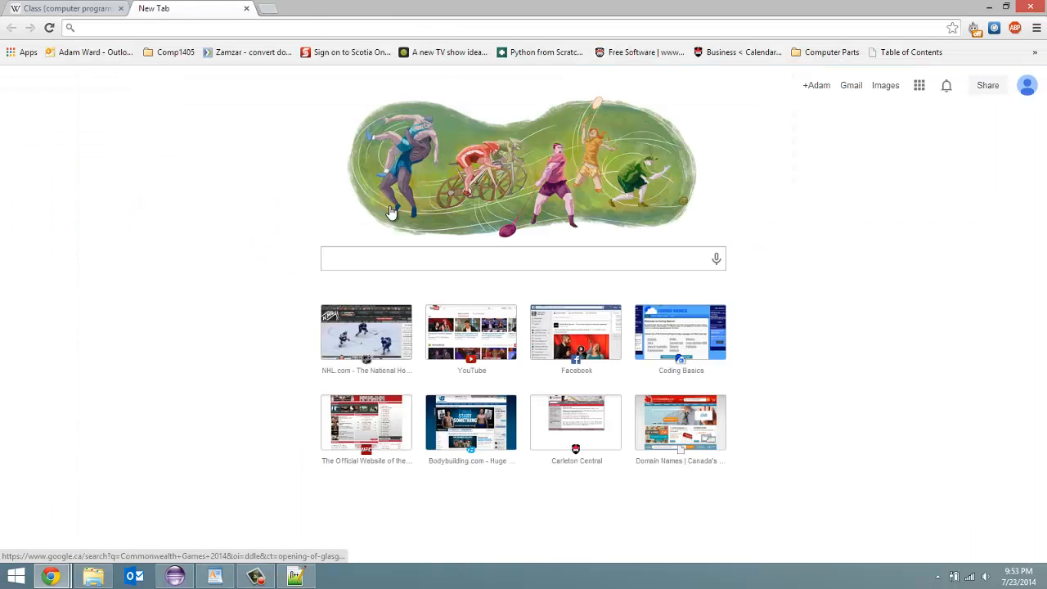
Step: Search 'comp 1406', follow the teaching page result to the COMP 1406 course notes
text(comp 1406)
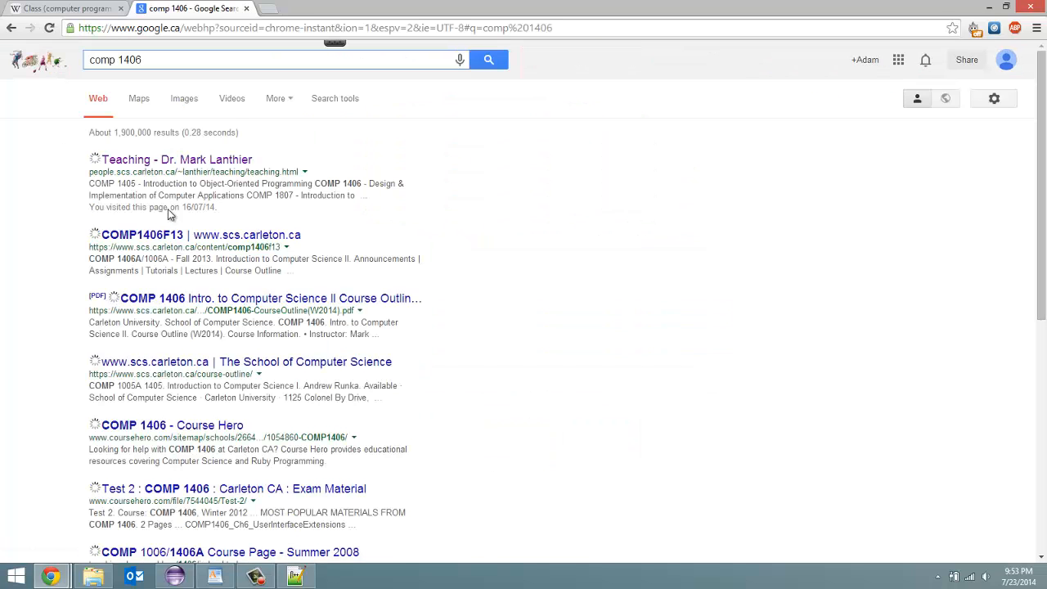
click(177, 159)
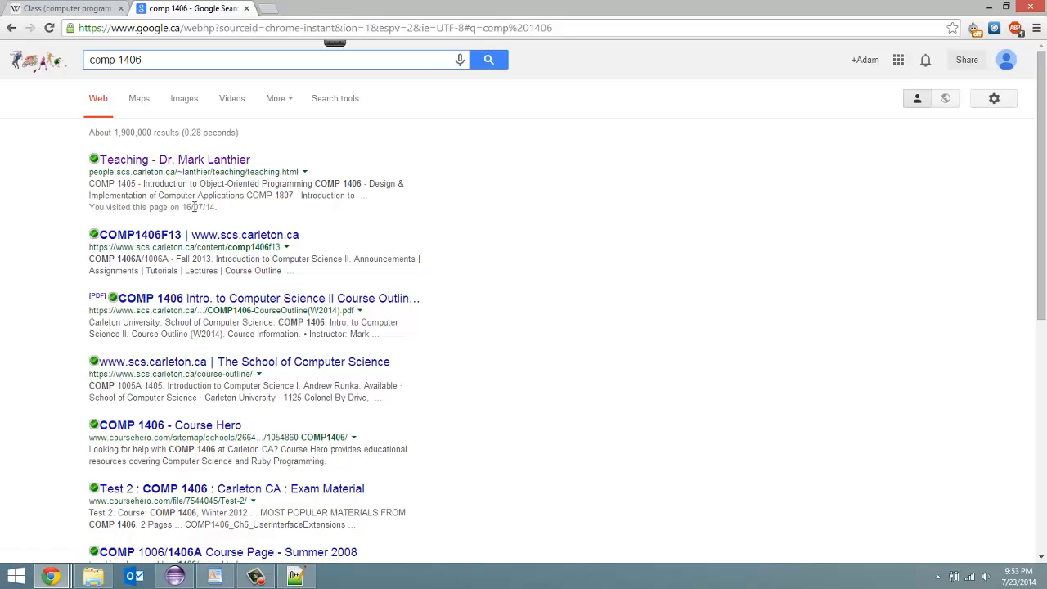
click(170, 159)
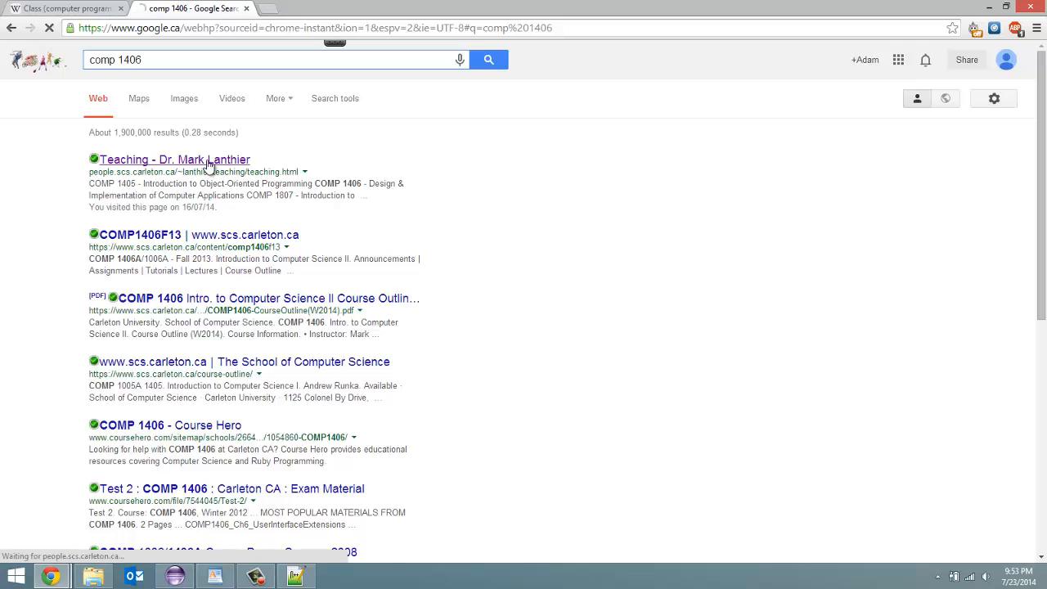
click(174, 159)
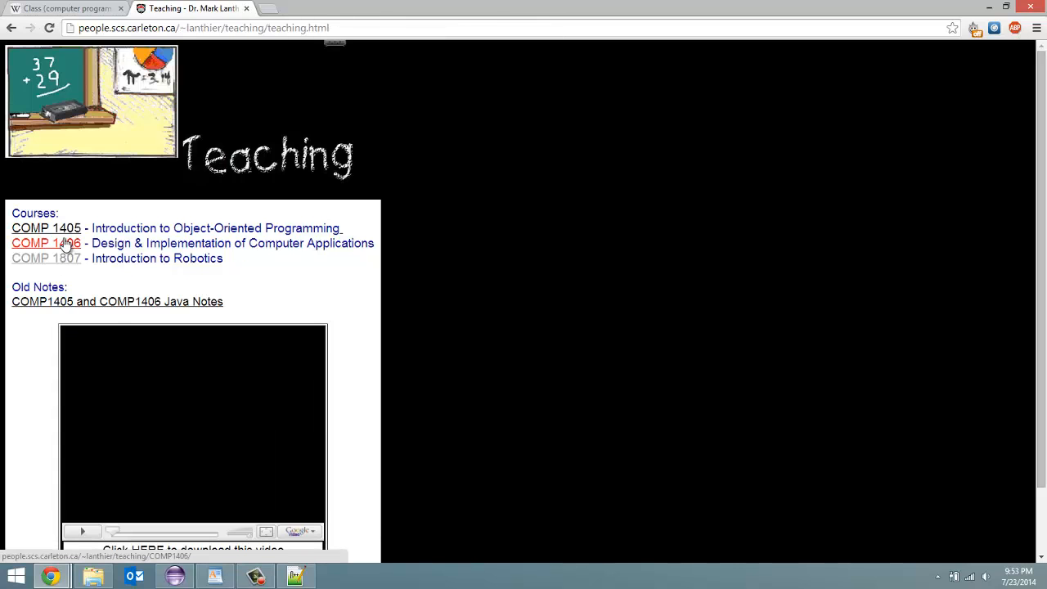
click(46, 242)
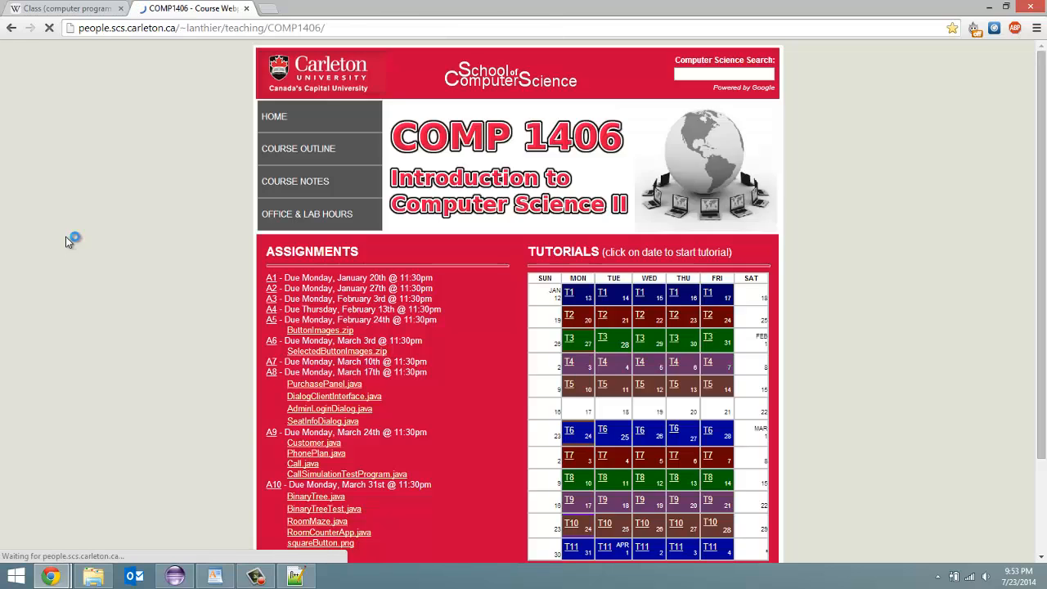
click(294, 180)
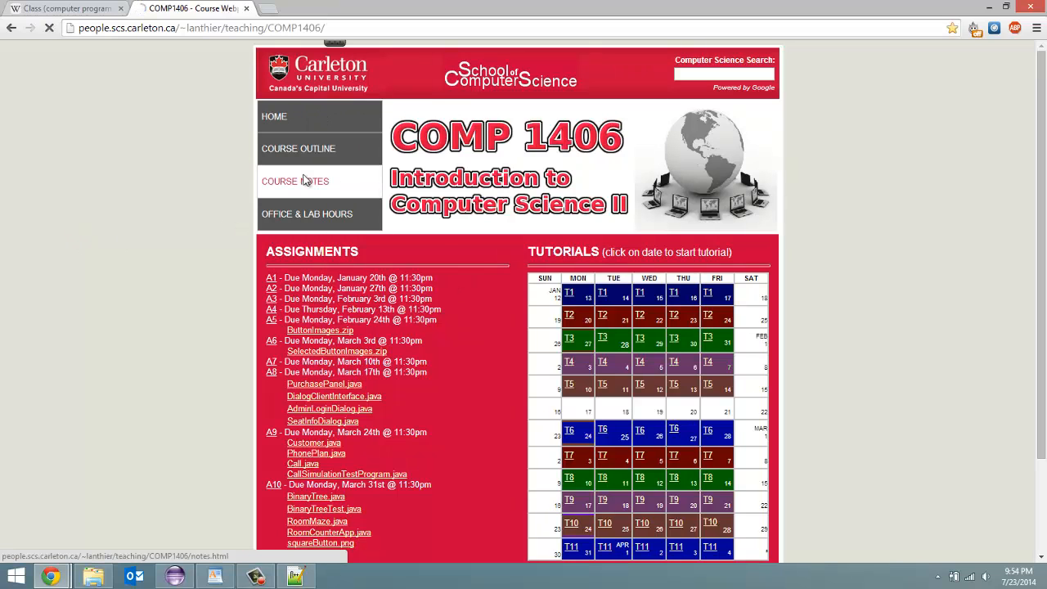
click(295, 180)
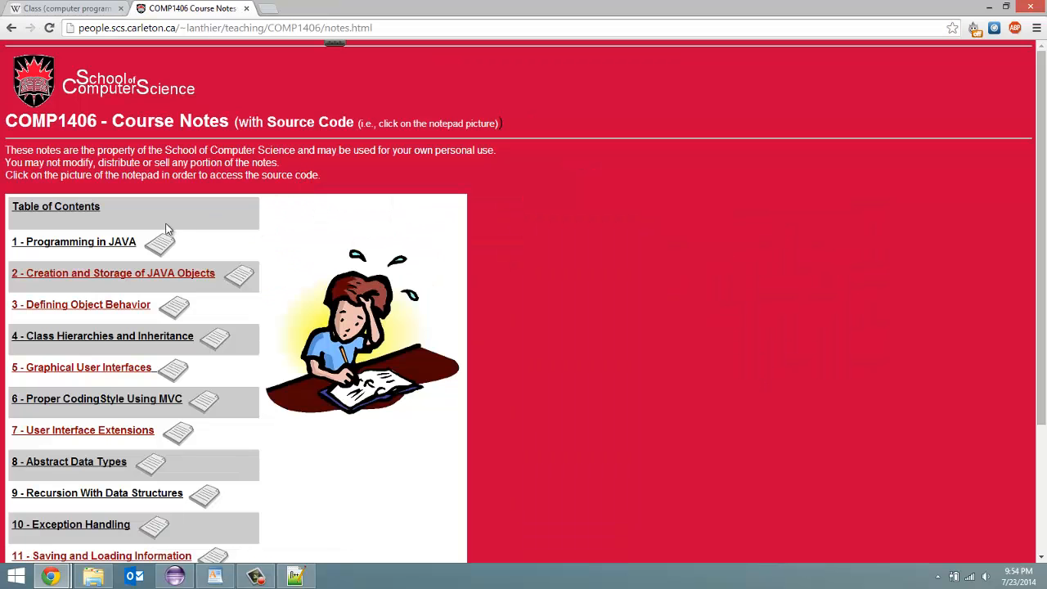
mouse_move(75, 342)
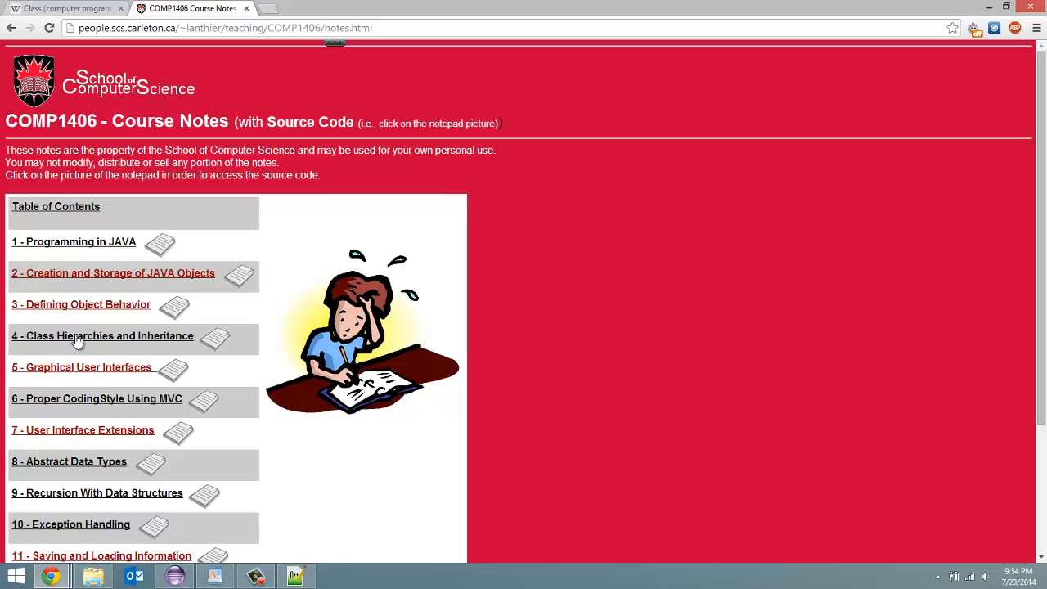
mouse_move(113, 271)
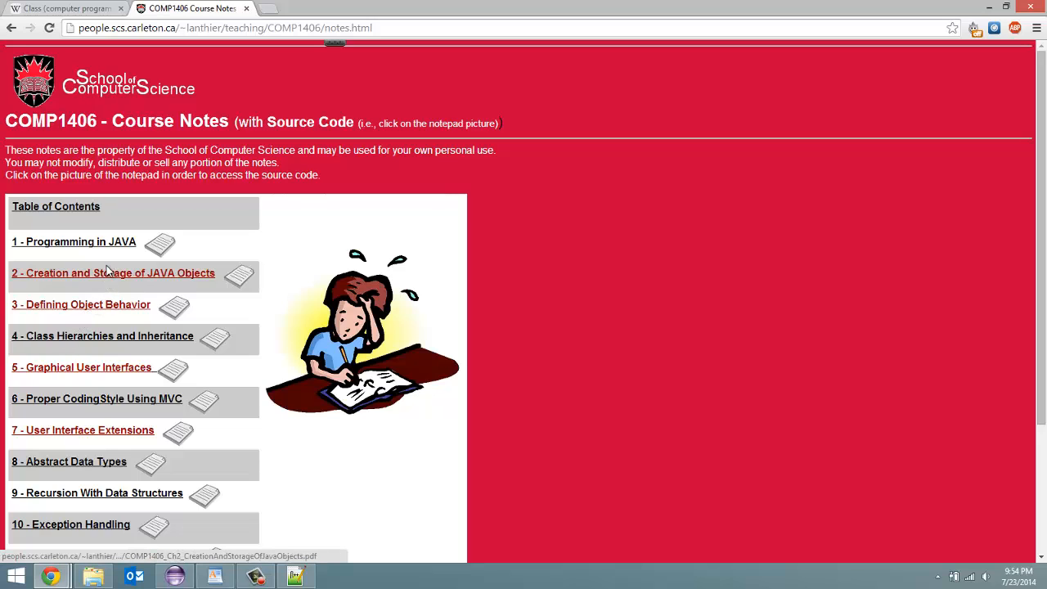
click(81, 304)
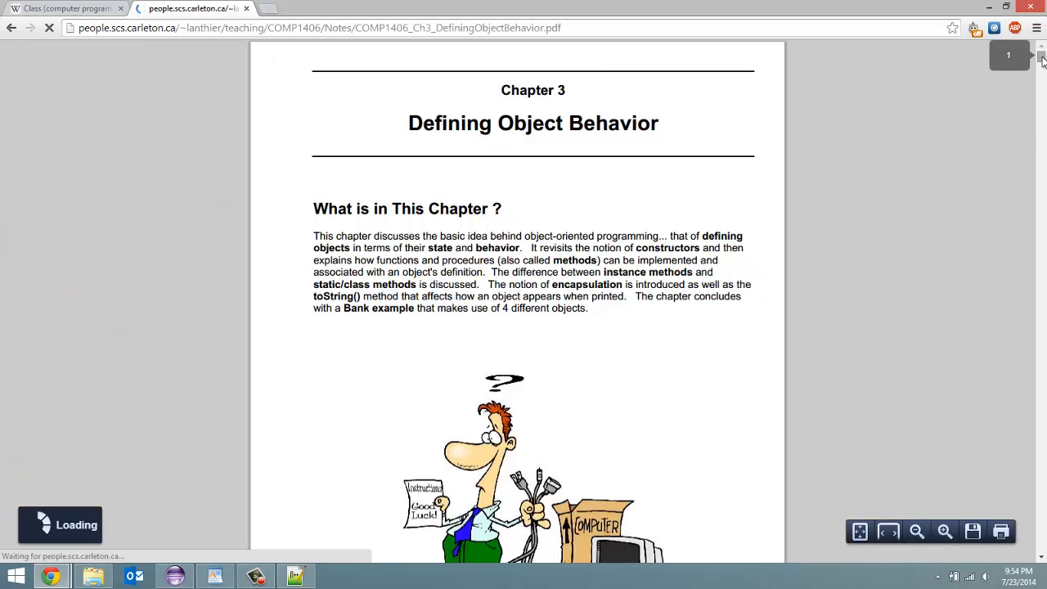
scroll(down, 3)
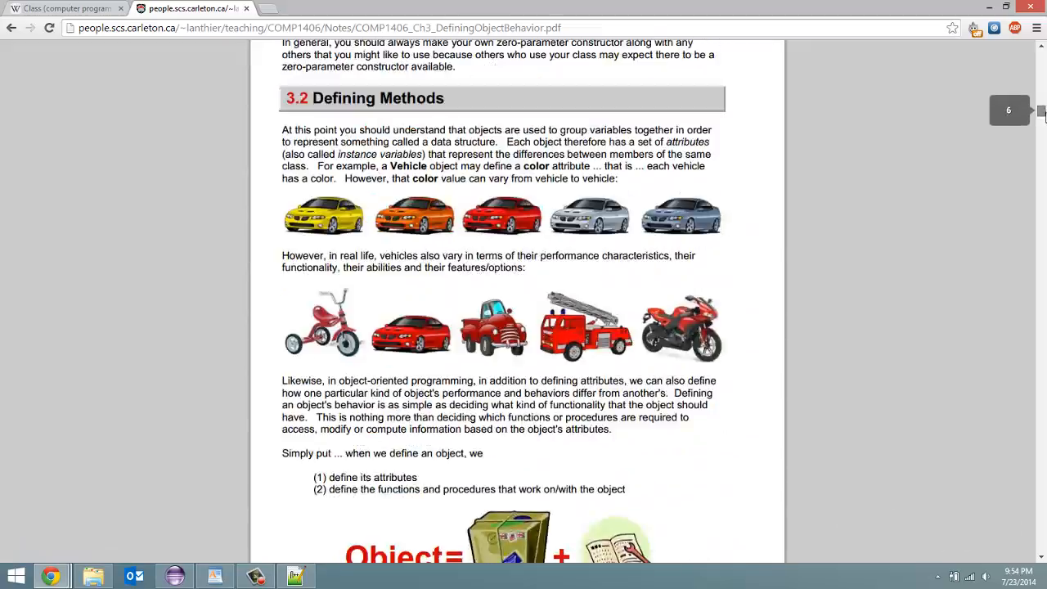
scroll(down, 3)
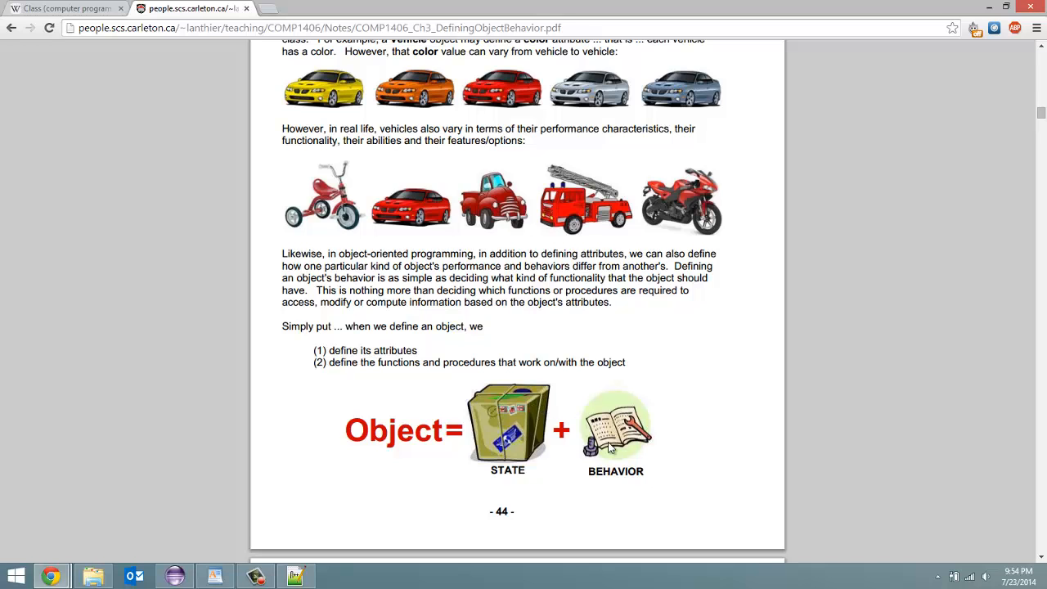
scroll(down, 3)
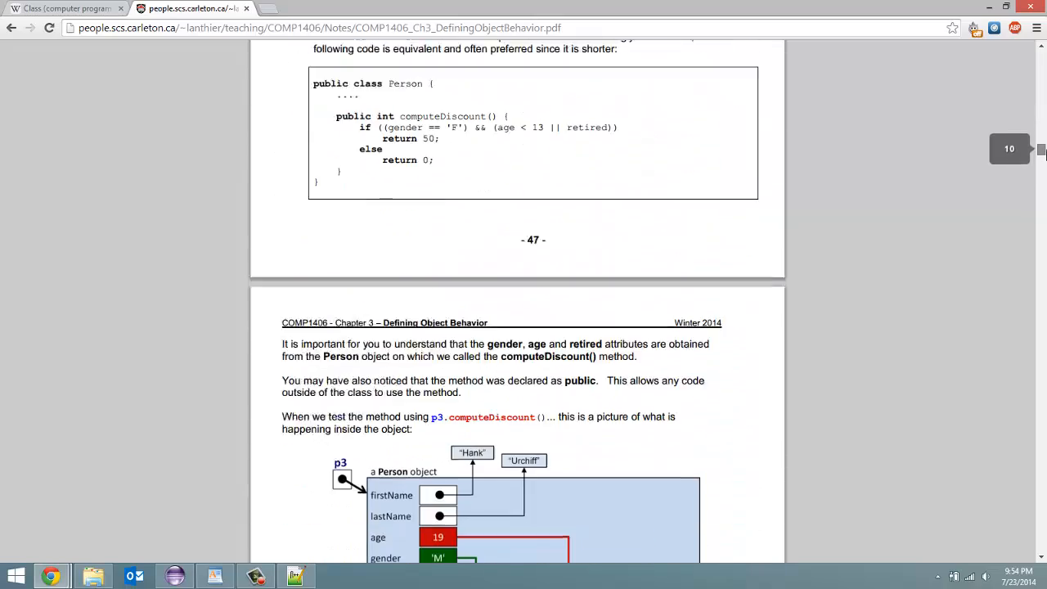
scroll(down, 3)
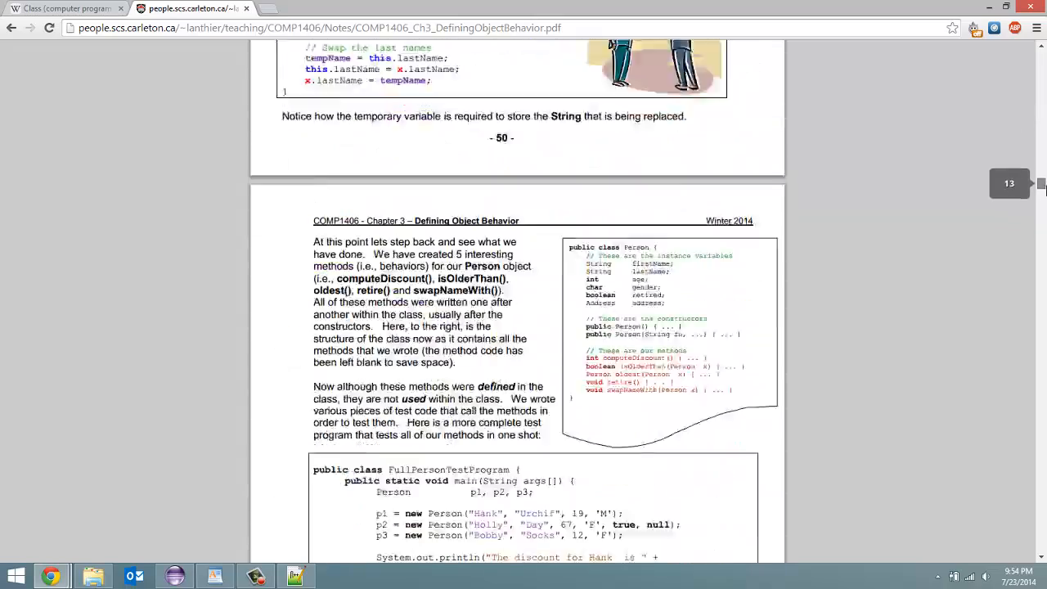
scroll(down, 3)
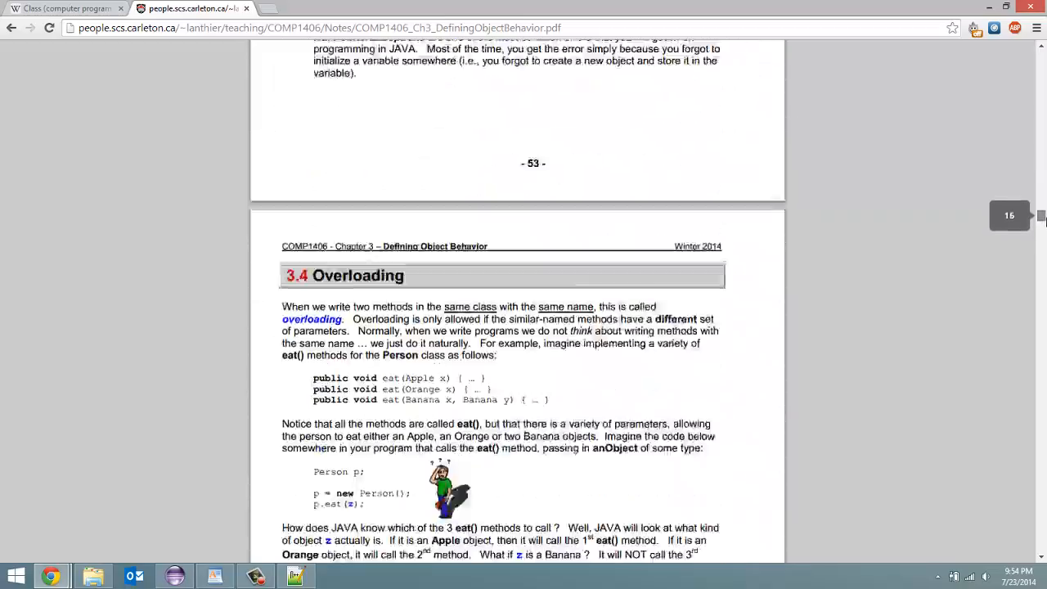
scroll(down, 3)
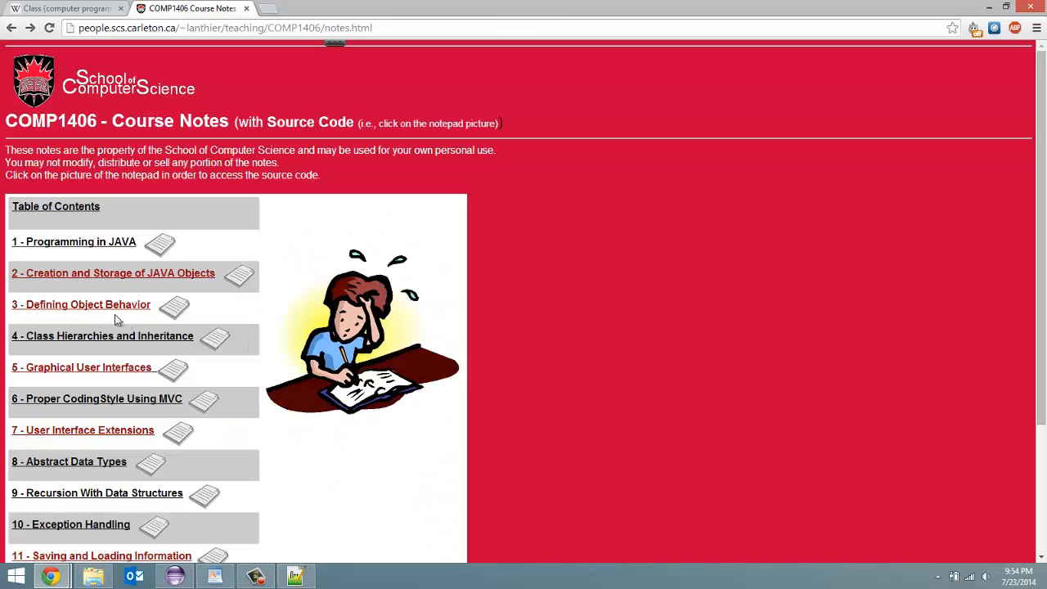
Step: View the '2 - Creation and Storage of JAVA Objects' PDF and scroll to section 2.2 on creating objects
click(113, 272)
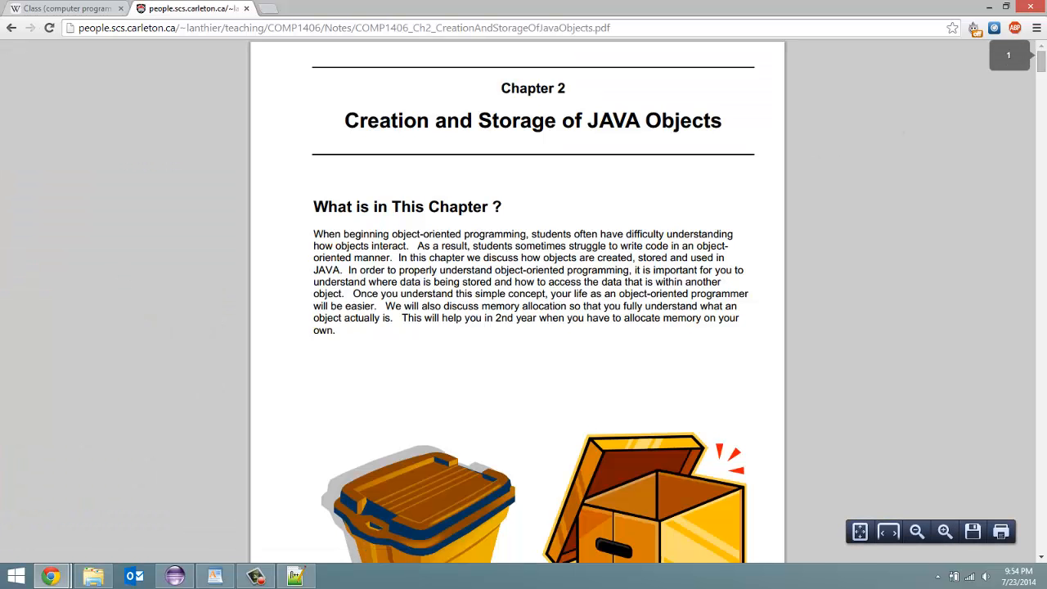
scroll(down, 3)
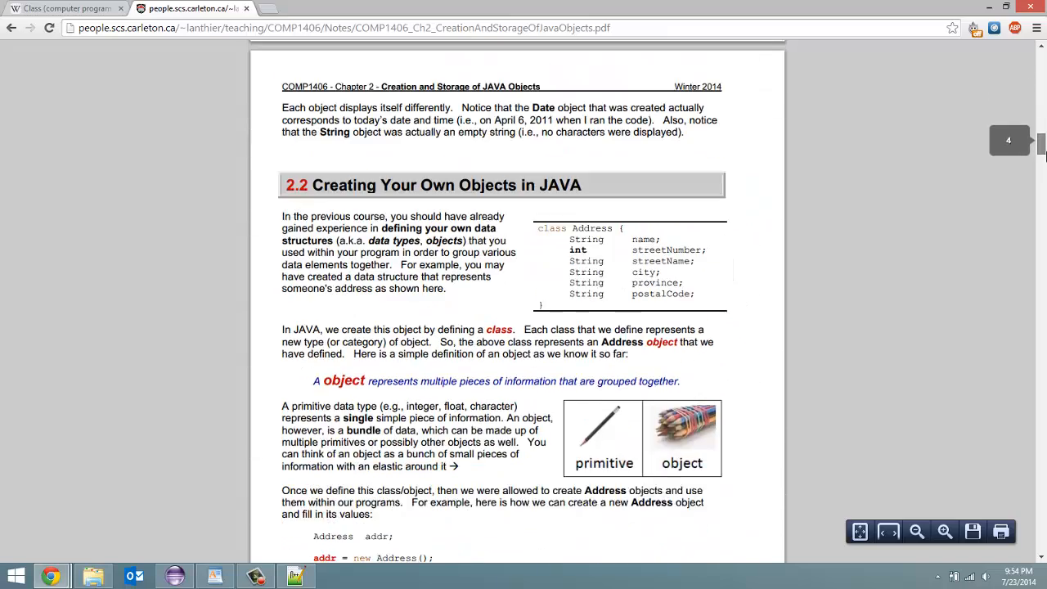
scroll(down, 3)
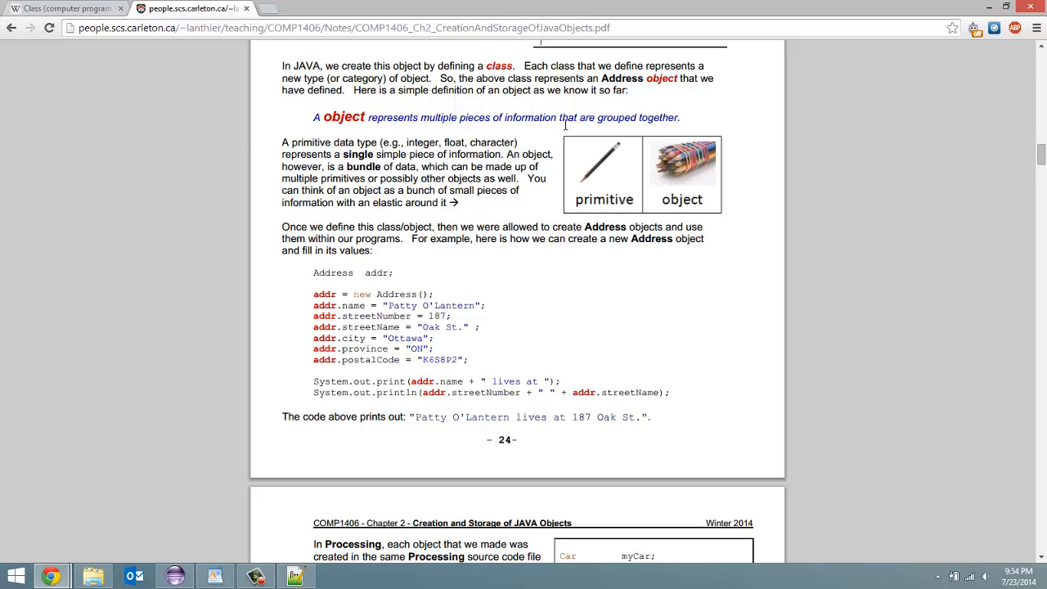
mouse_move(598, 162)
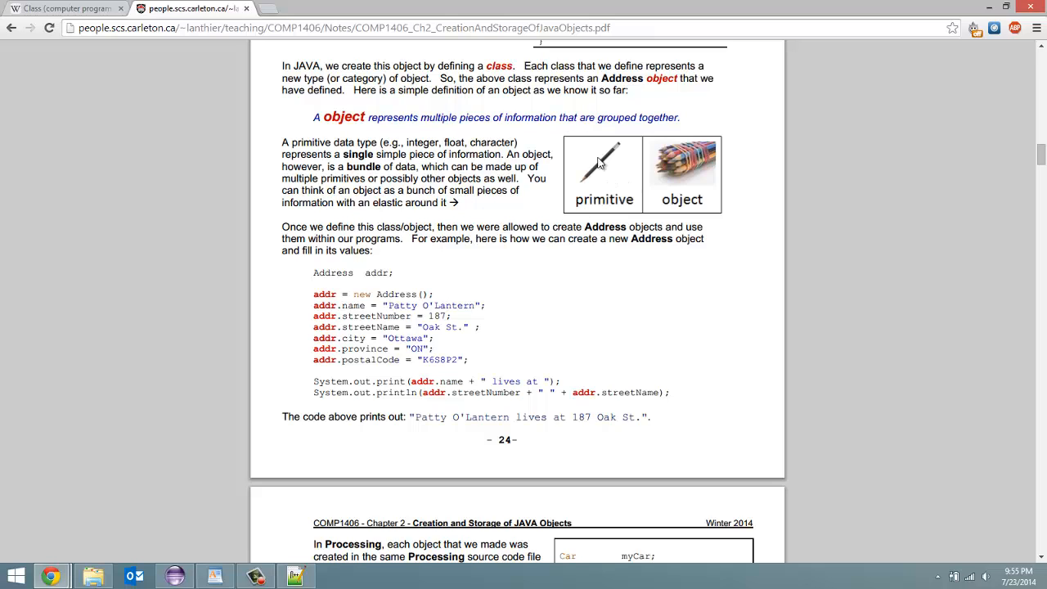
mouse_move(599, 190)
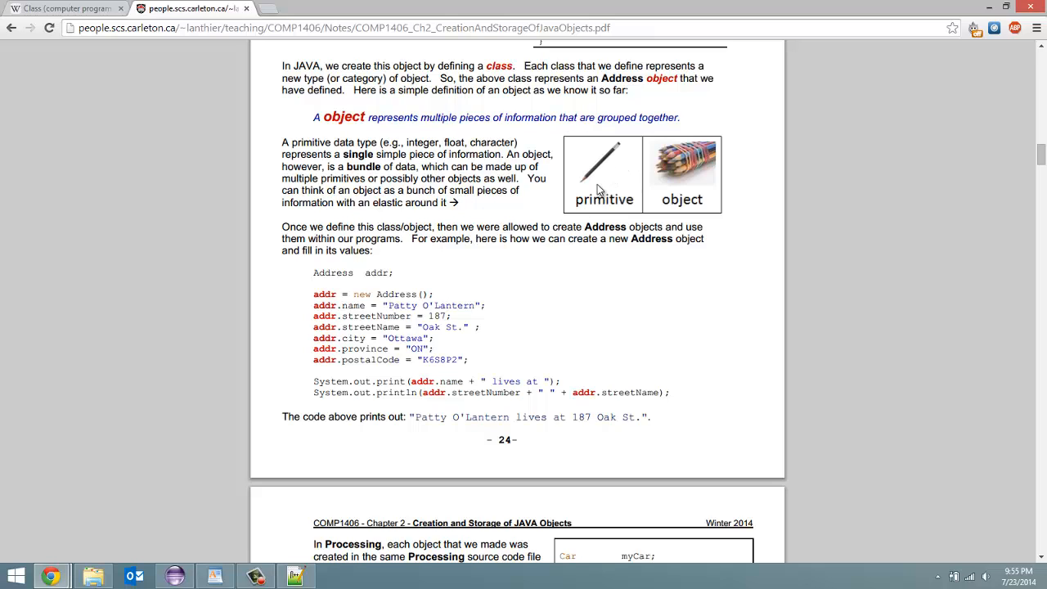
mouse_move(631, 127)
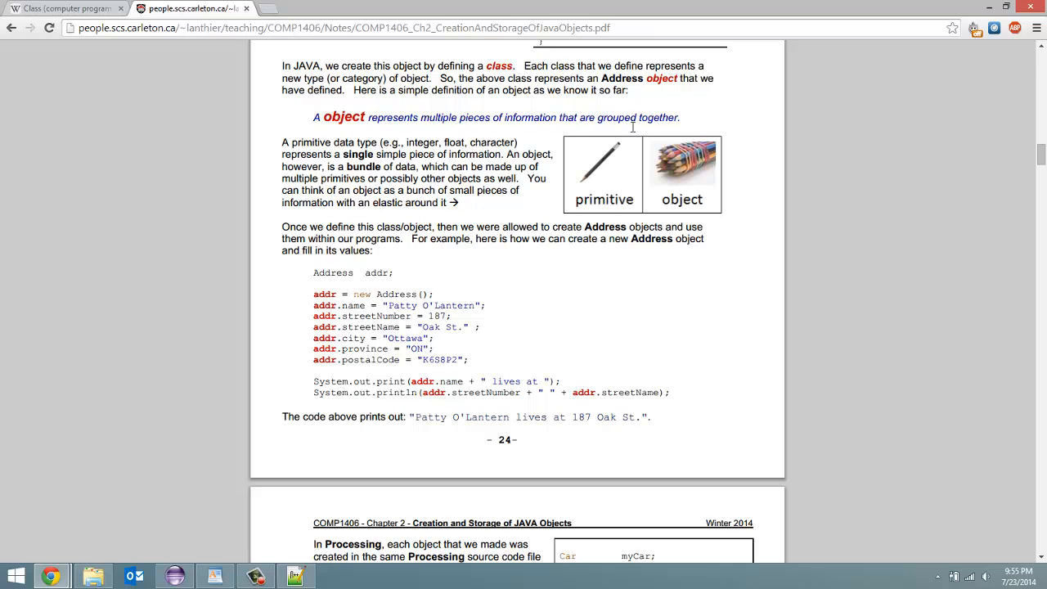
mouse_move(615, 162)
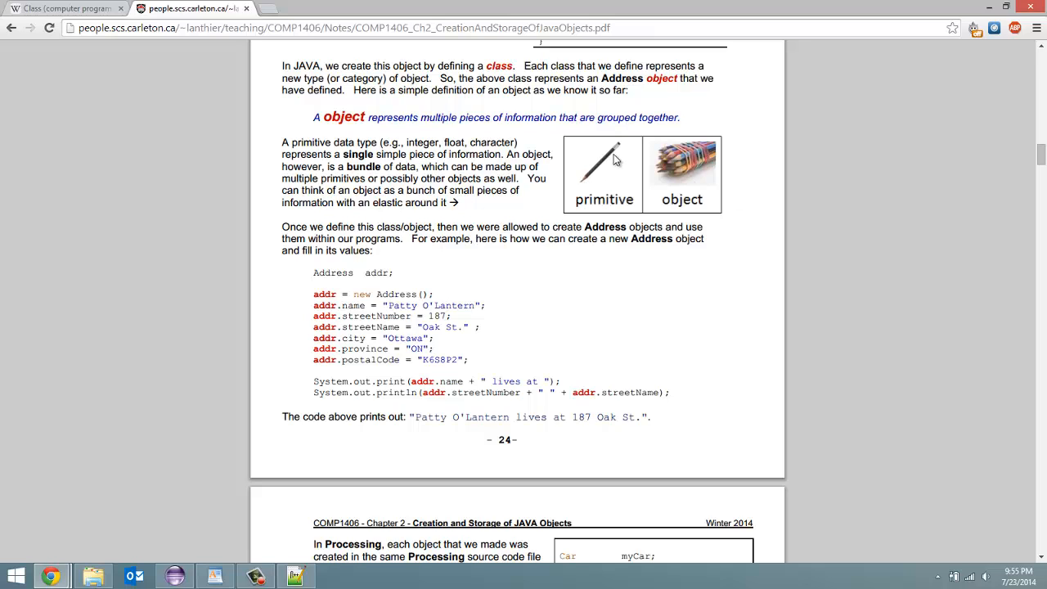
mouse_move(600, 179)
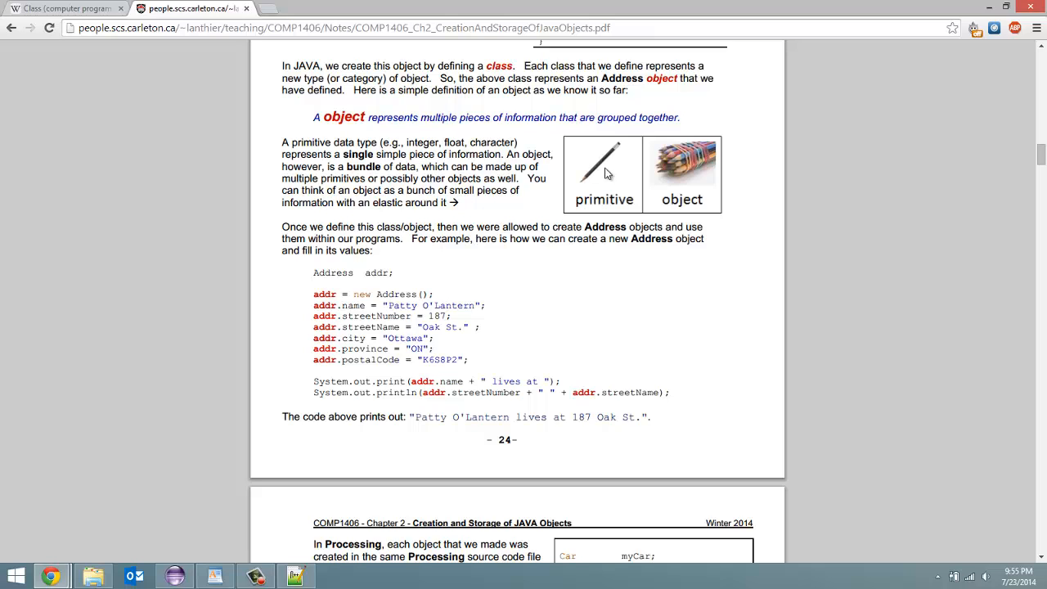
mouse_move(642, 164)
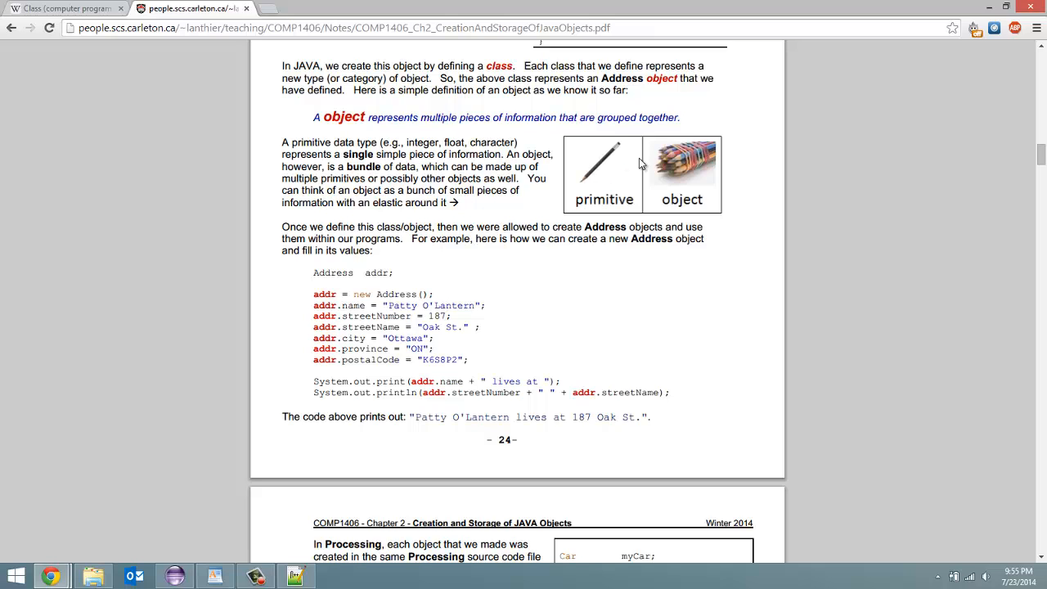
mouse_move(691, 164)
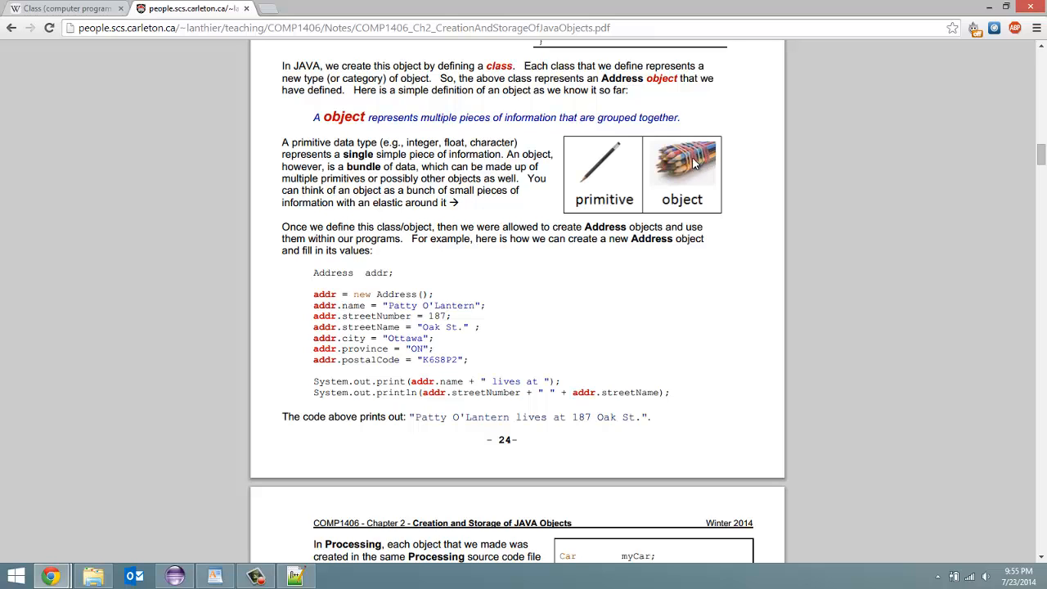
mouse_move(790, 192)
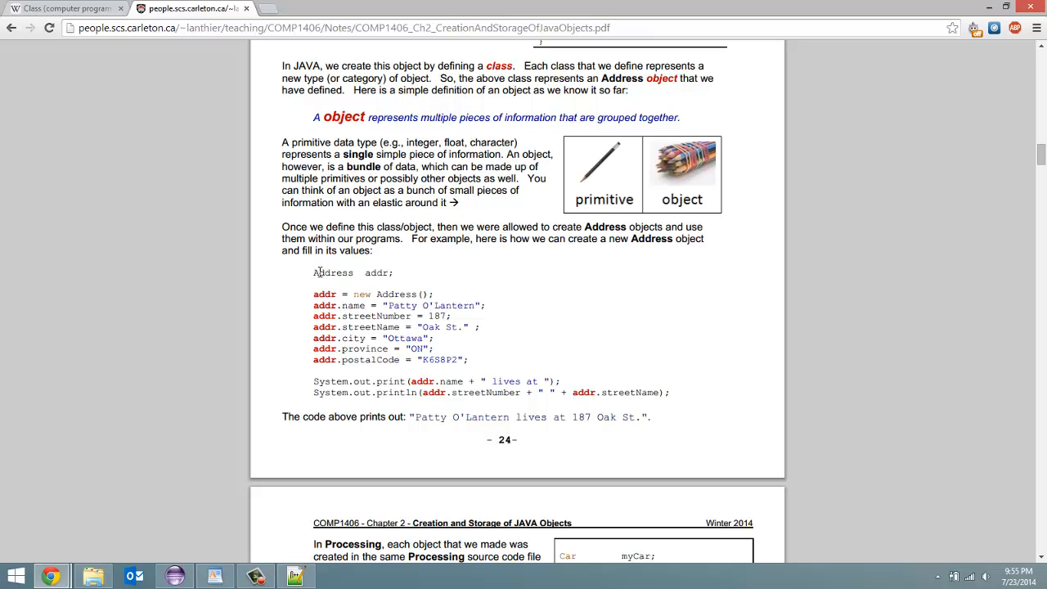
mouse_move(352, 306)
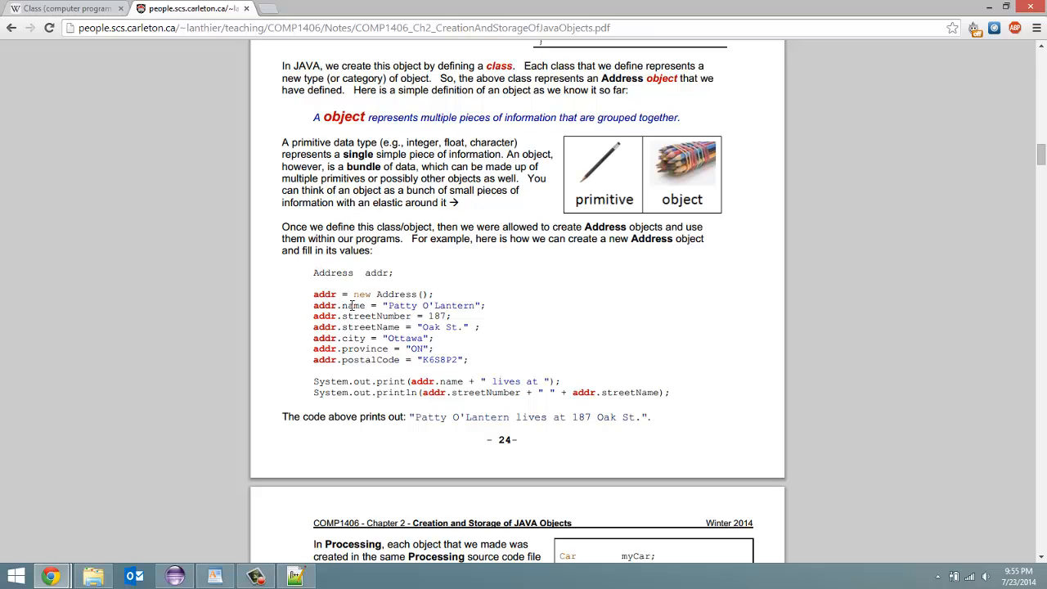
mouse_move(365, 319)
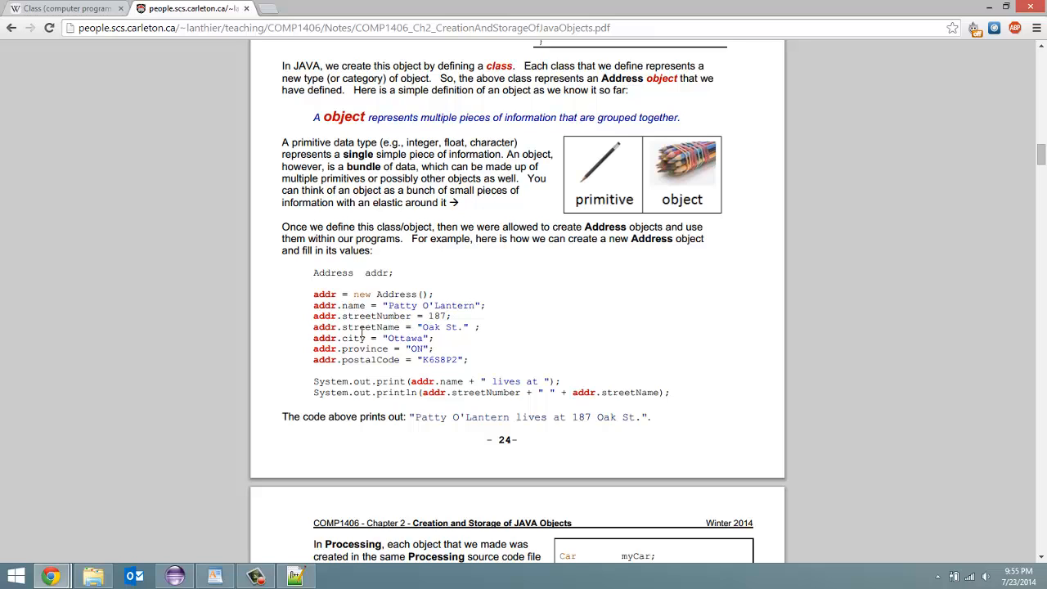
mouse_move(383, 366)
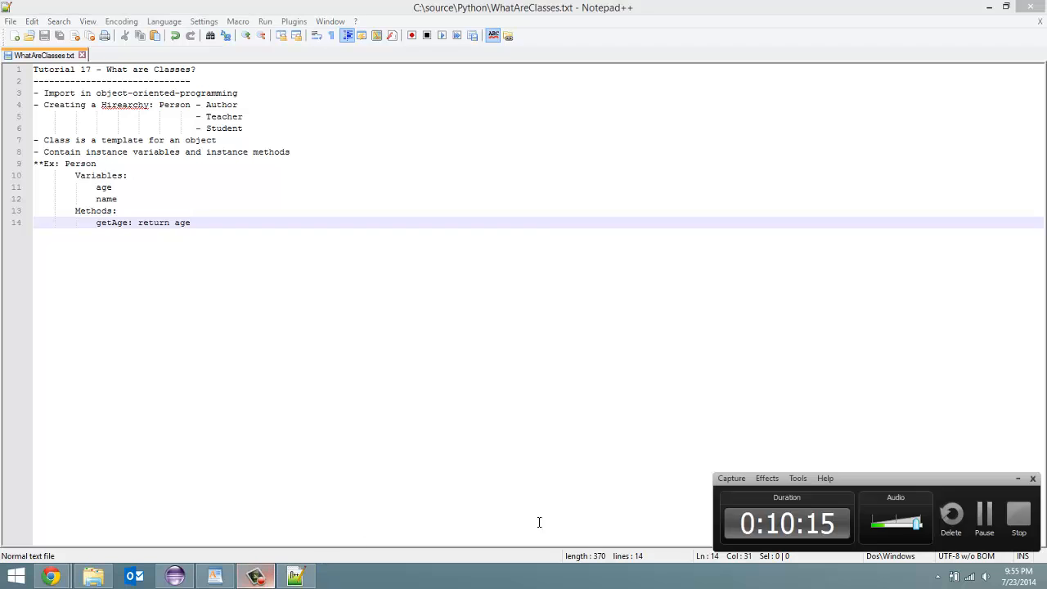
mouse_move(707, 586)
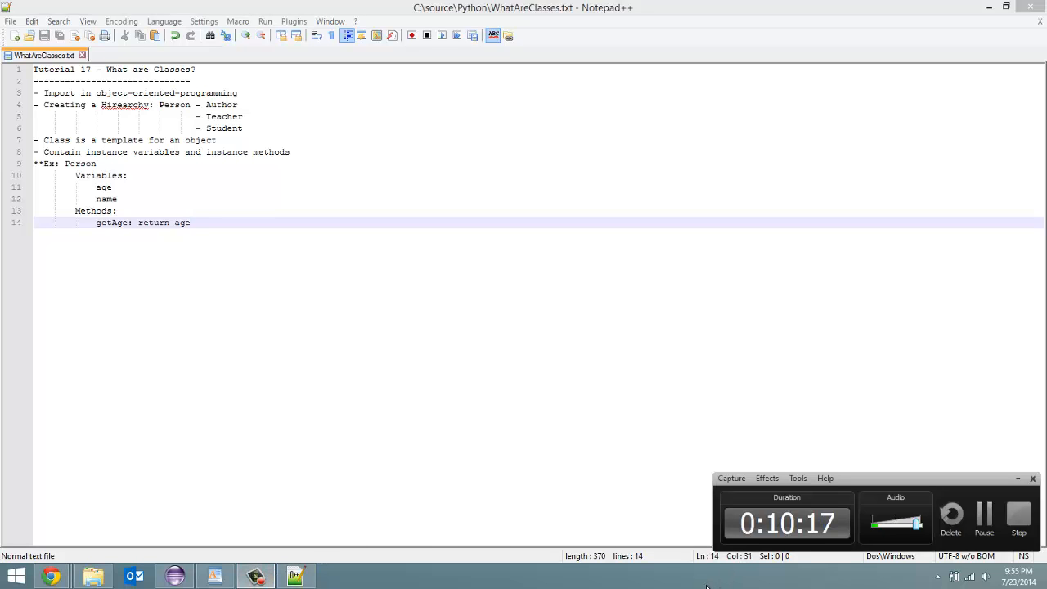